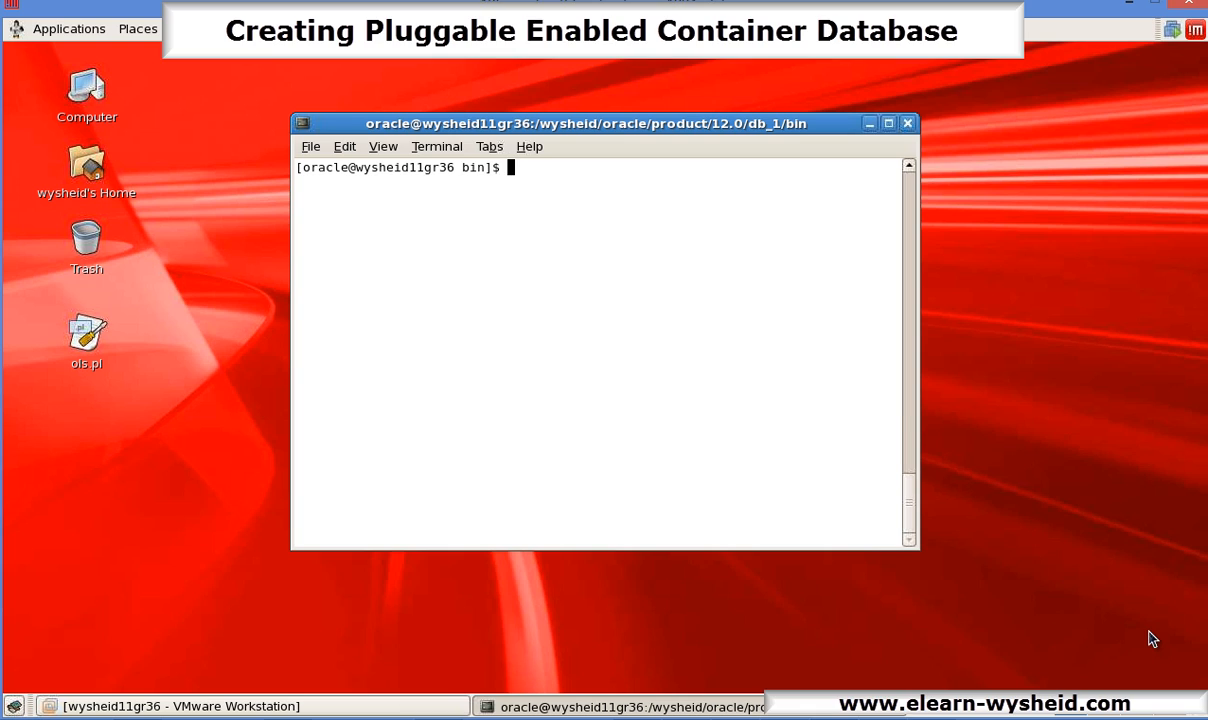
Step: Confirm the db_1/bin directory with pwd and launch ./dbca from it
{"action": "type", "text": "pwd"}
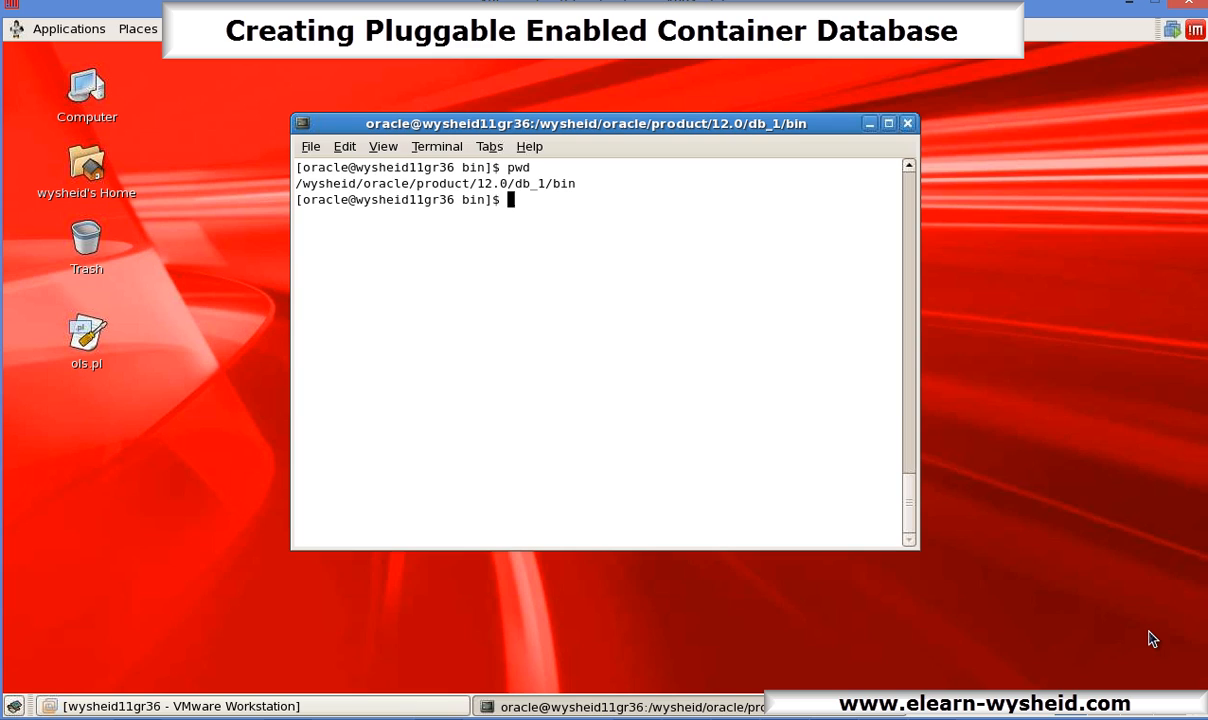
{"action": "type", "text": "./"}
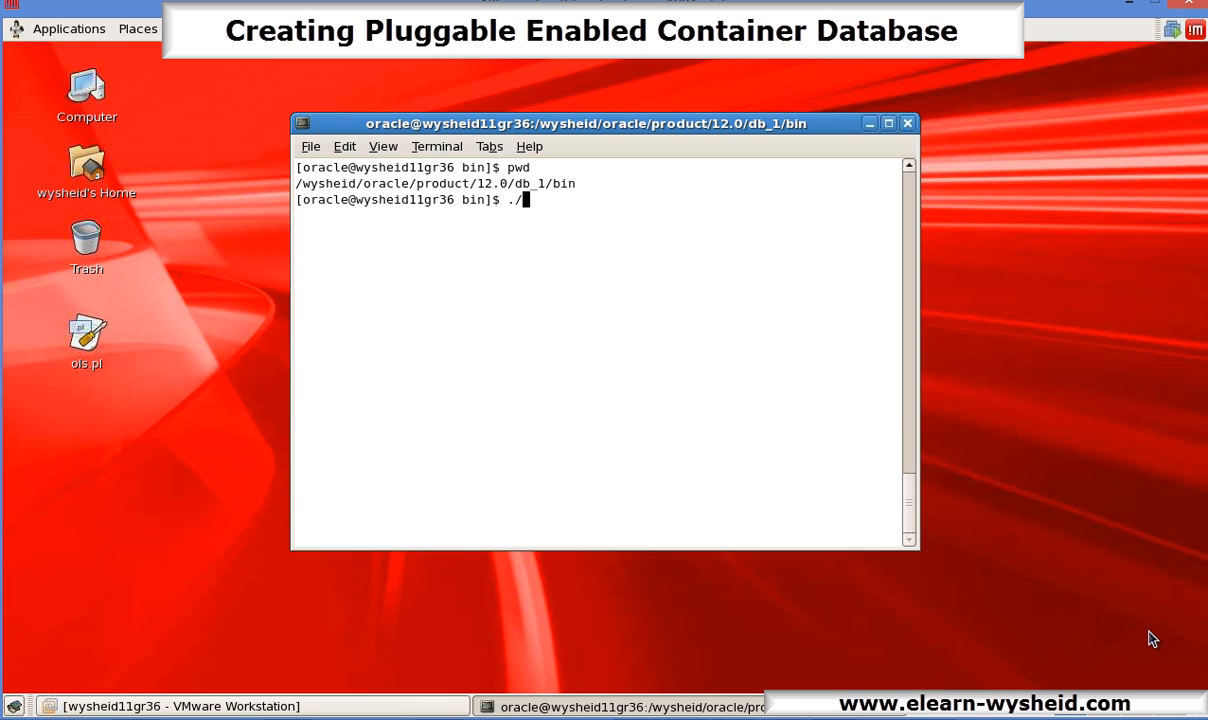
{"action": "type", "text": "dbca"}
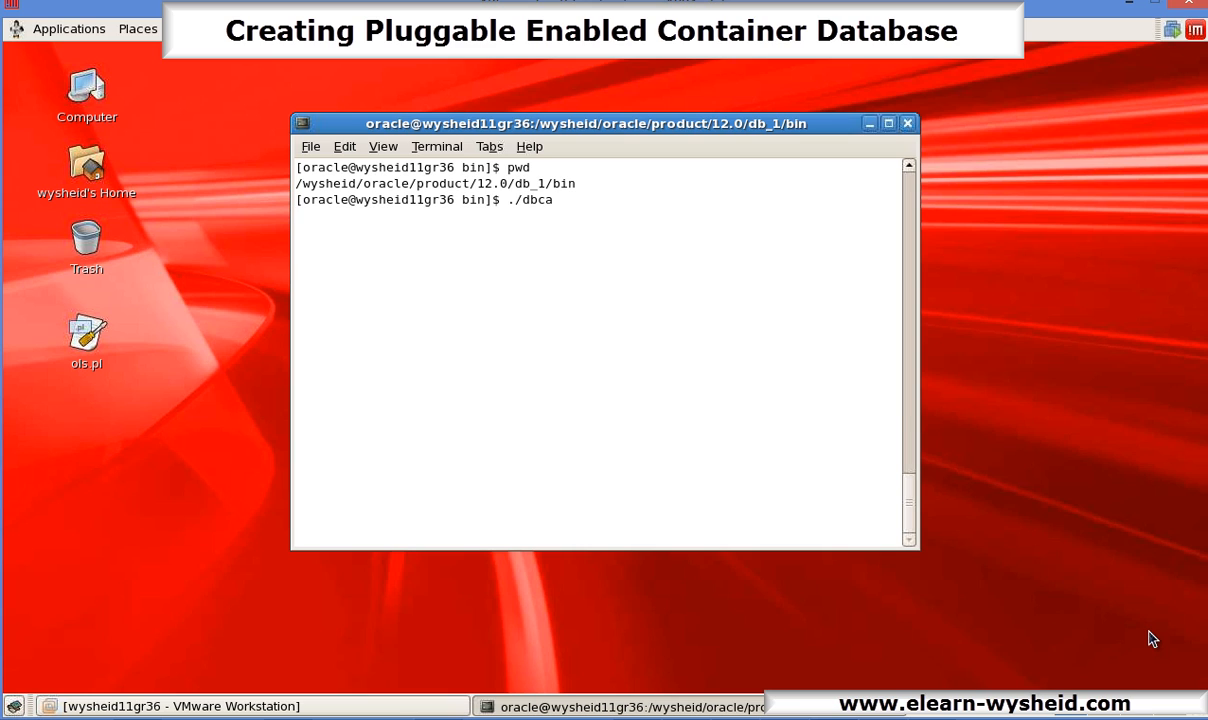
{"action": "key", "text": "Return"}
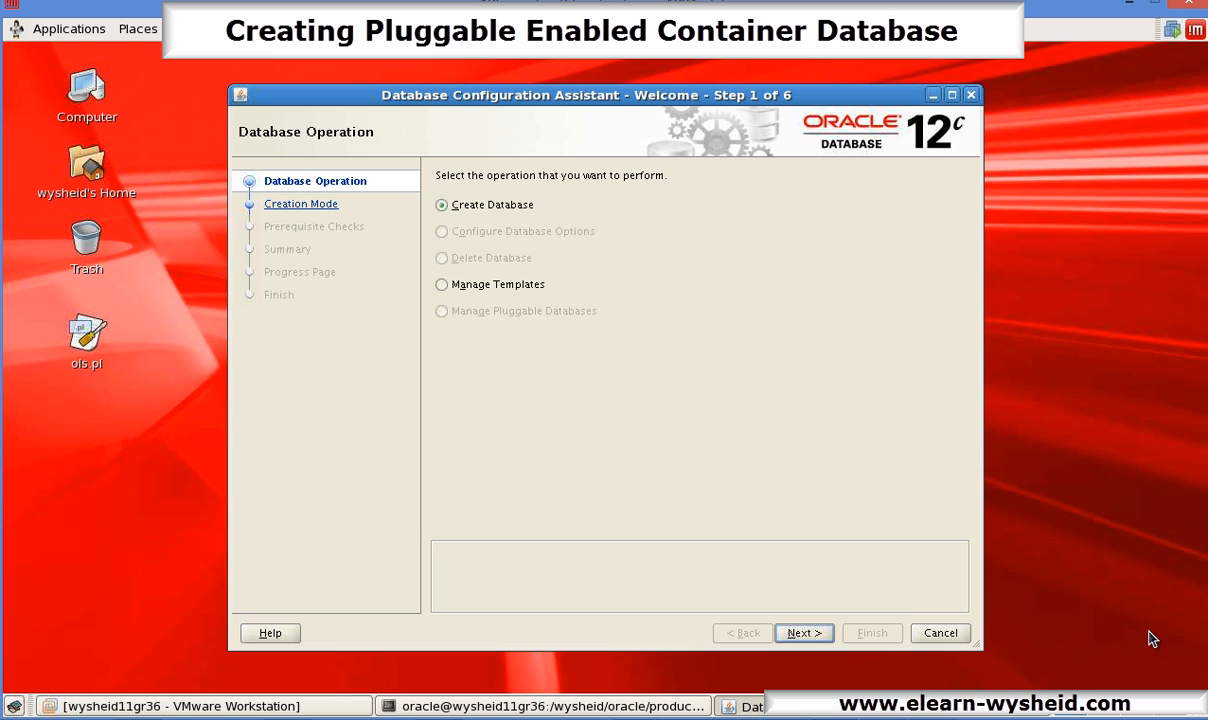
{"action": "mouse_move", "coordinate": [708, 420]}
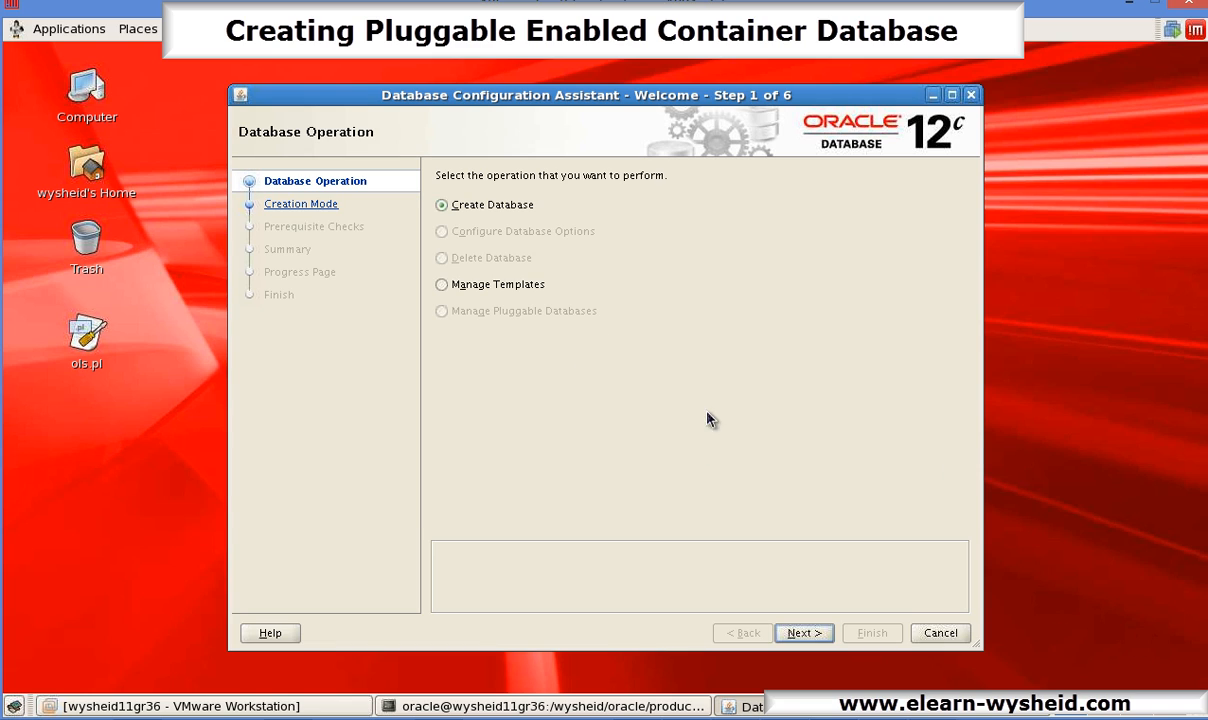
Step: Keep Create Database, choose Advanced Mode, and reach the Database Template step with General Purpose
{"action": "left_click", "coordinate": [804, 632]}
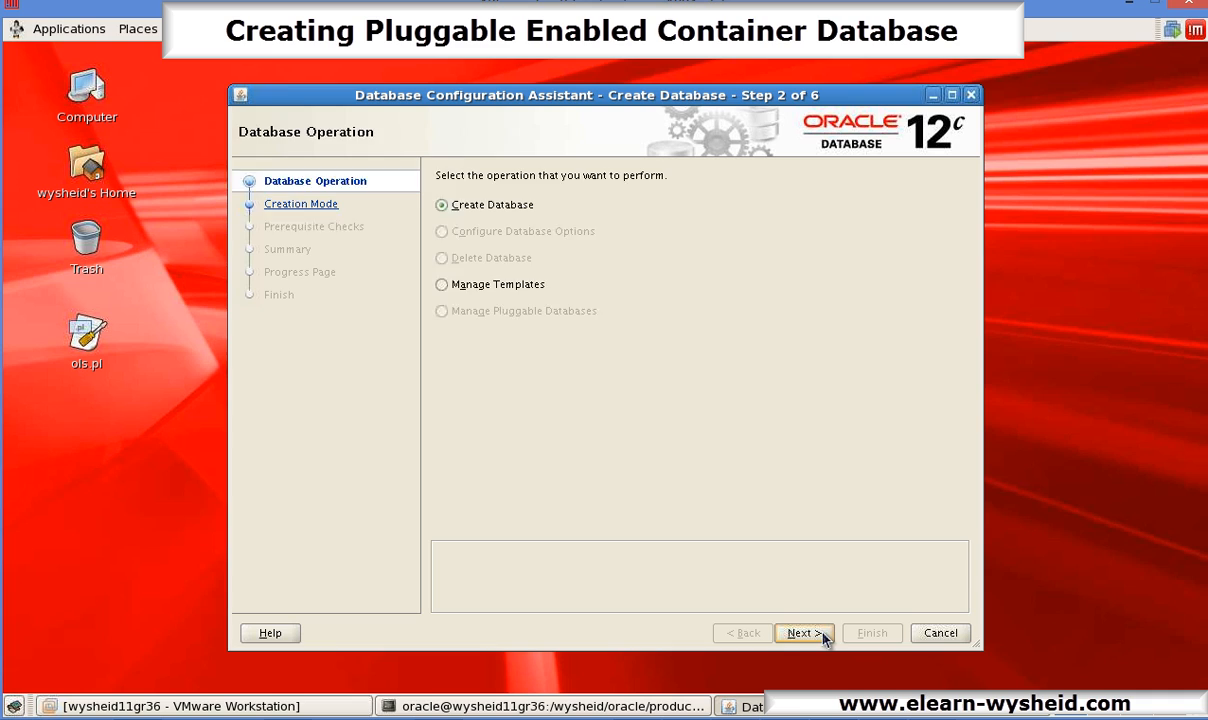
{"action": "left_click", "coordinate": [802, 632]}
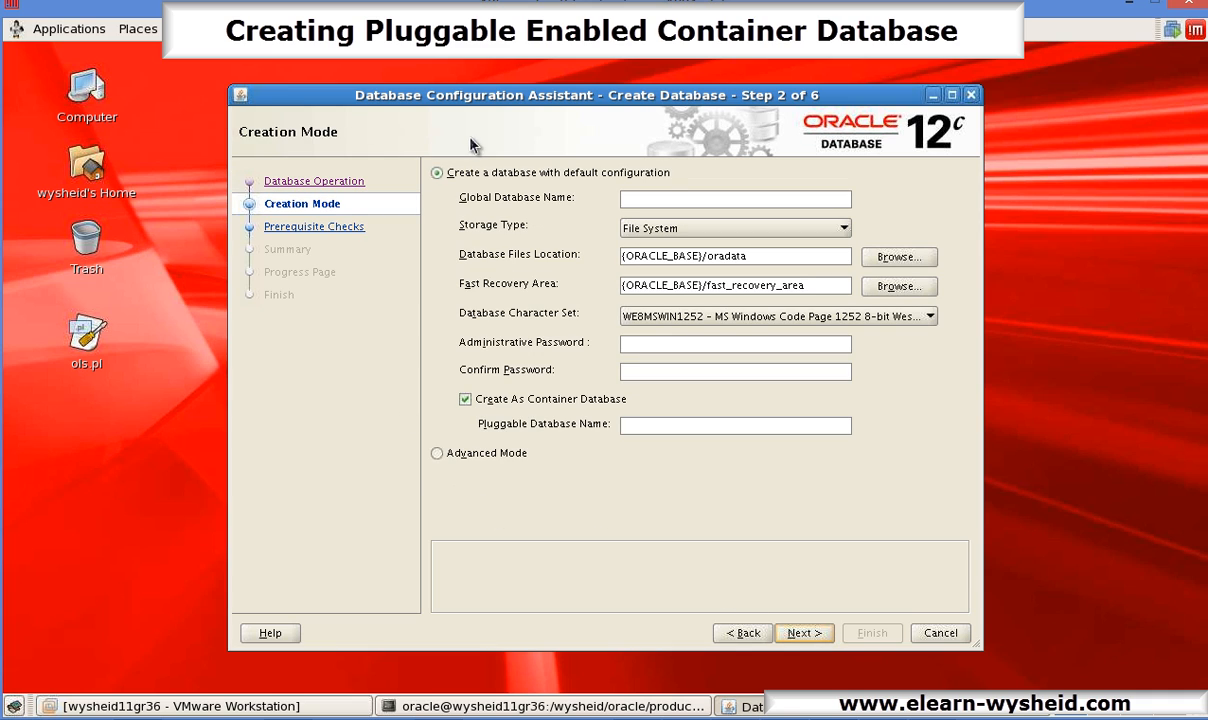
{"action": "mouse_move", "coordinate": [498, 230]}
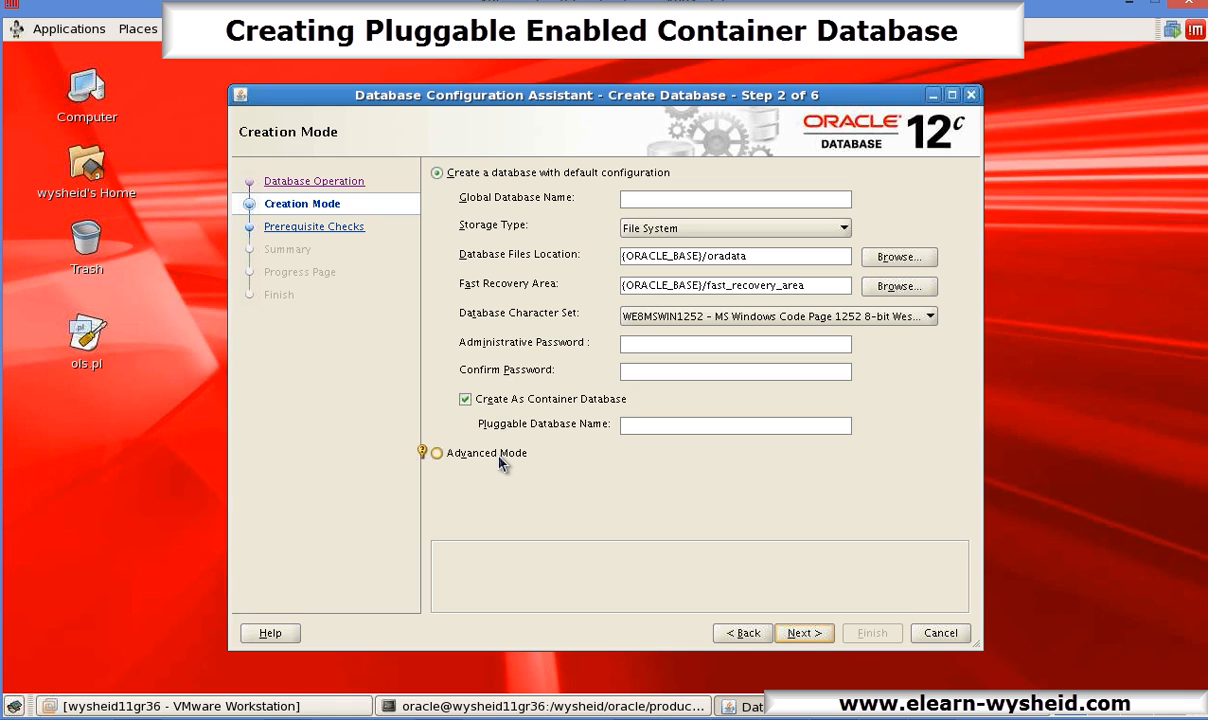
{"action": "left_click", "coordinate": [436, 452]}
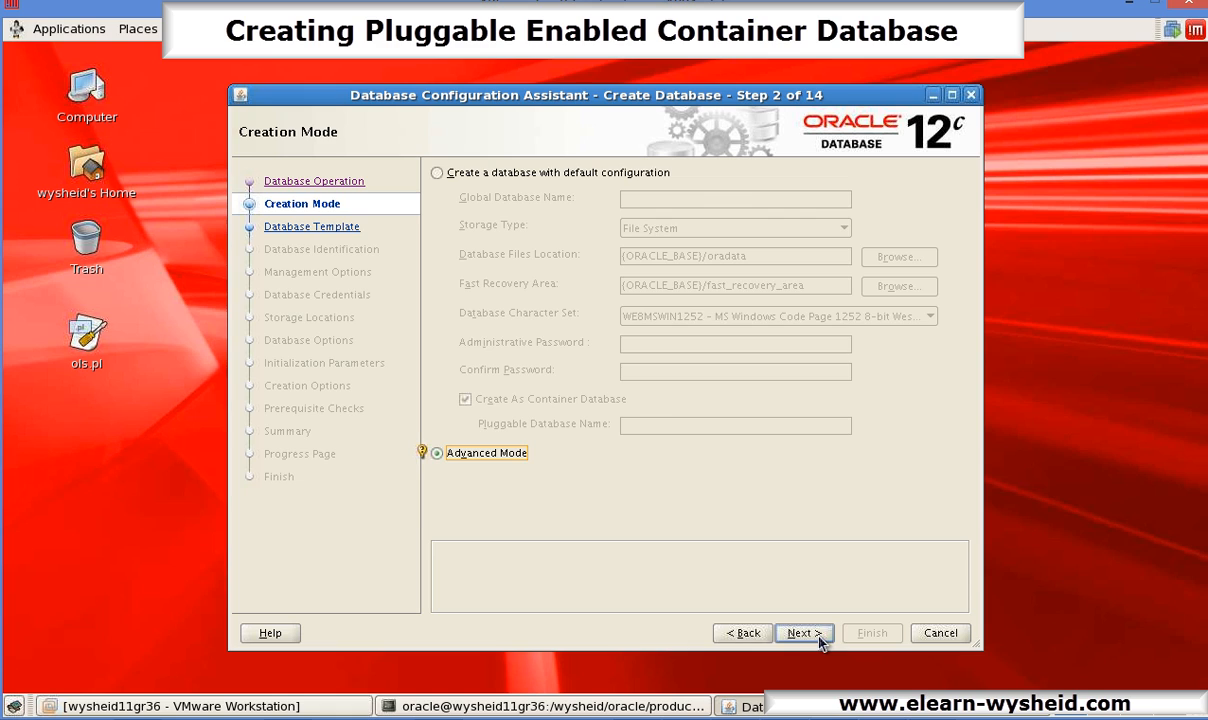
{"action": "left_click", "coordinate": [804, 632]}
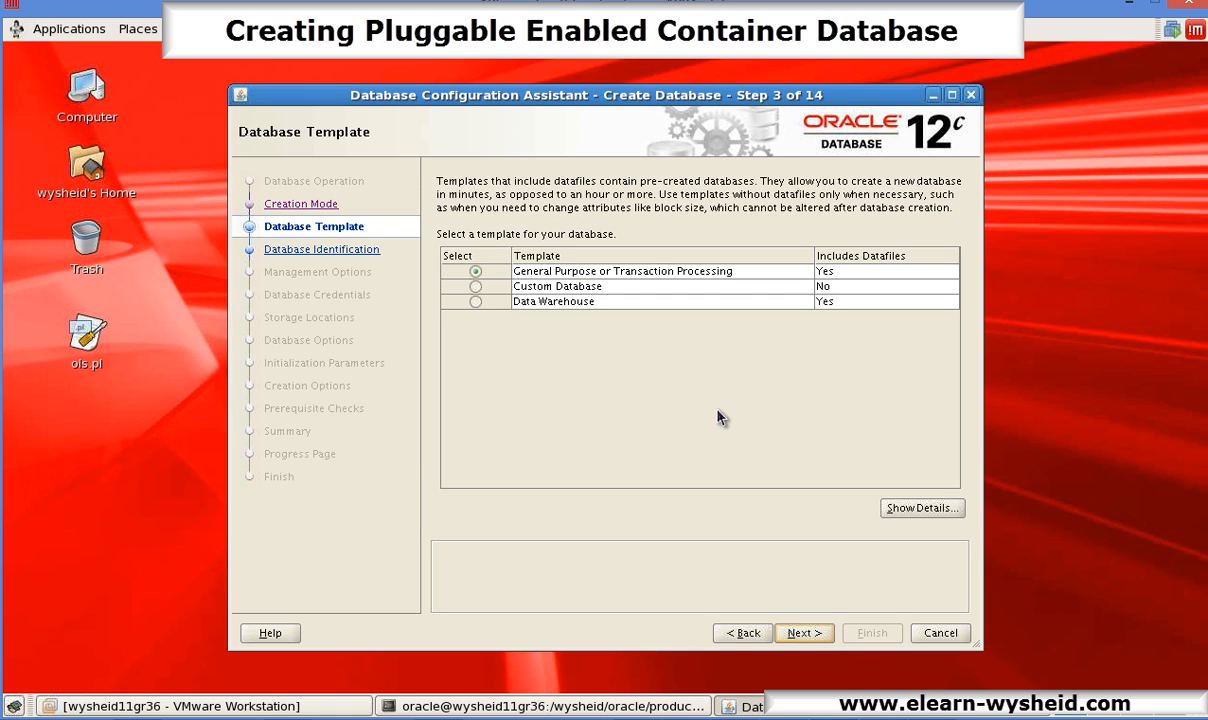
{"action": "mouse_move", "coordinate": [656, 322]}
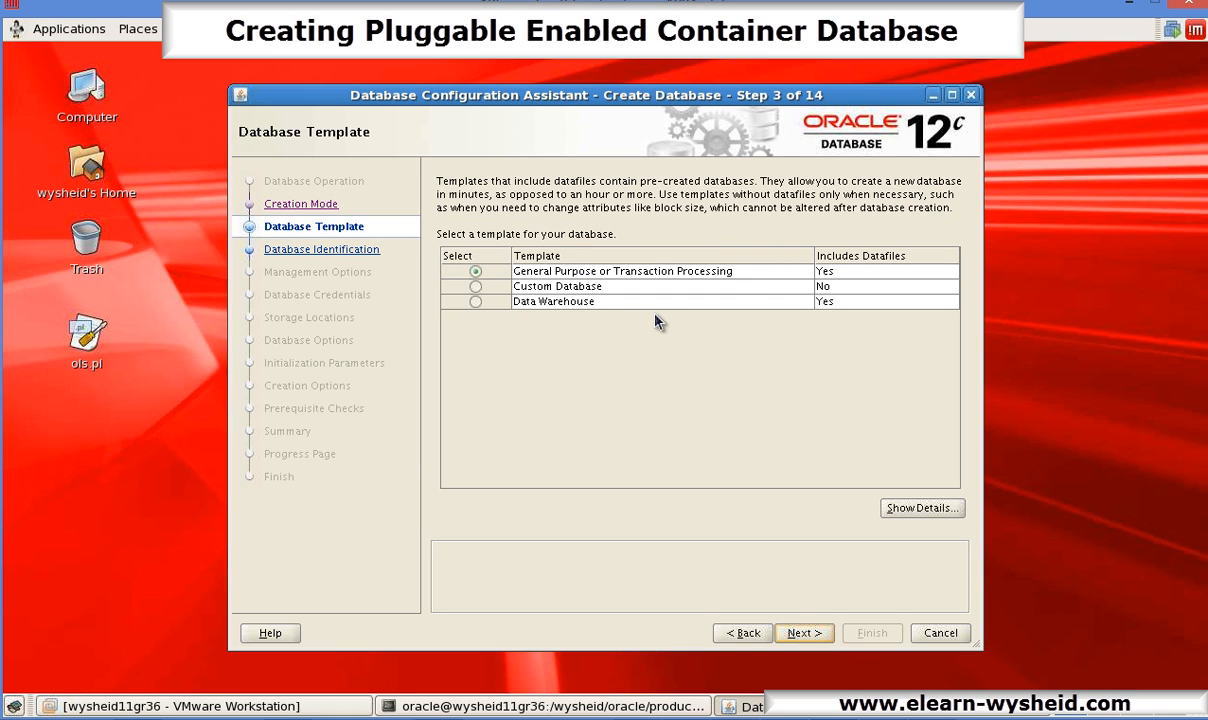
{"action": "mouse_move", "coordinate": [640, 334]}
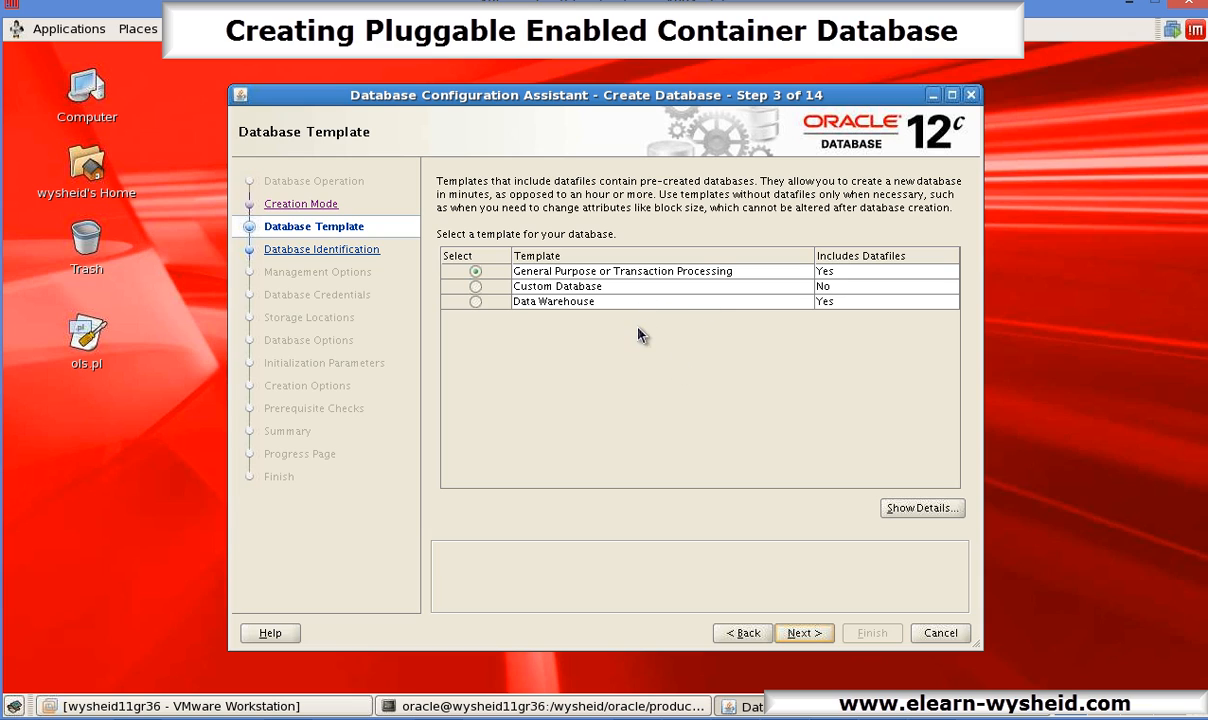
{"action": "mouse_move", "coordinate": [634, 332]}
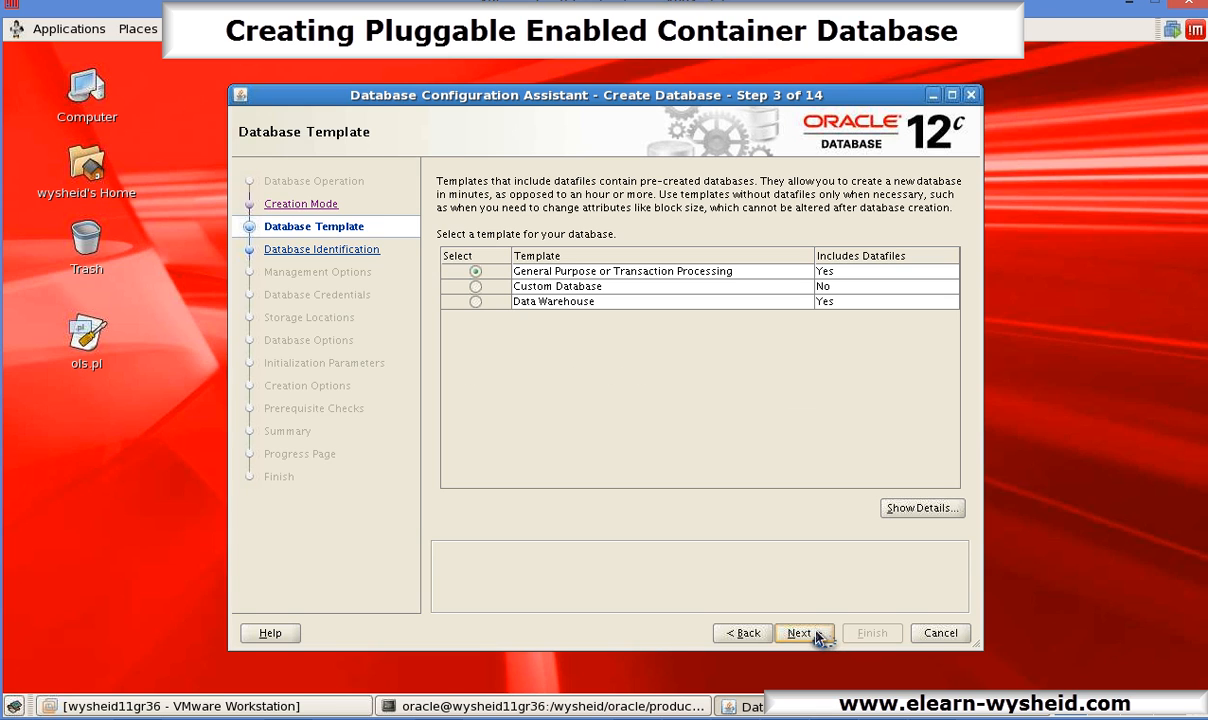
Step: Name the database newdb as an empty container database with no PDBs, reaching Management Options
{"action": "left_click", "coordinate": [802, 632]}
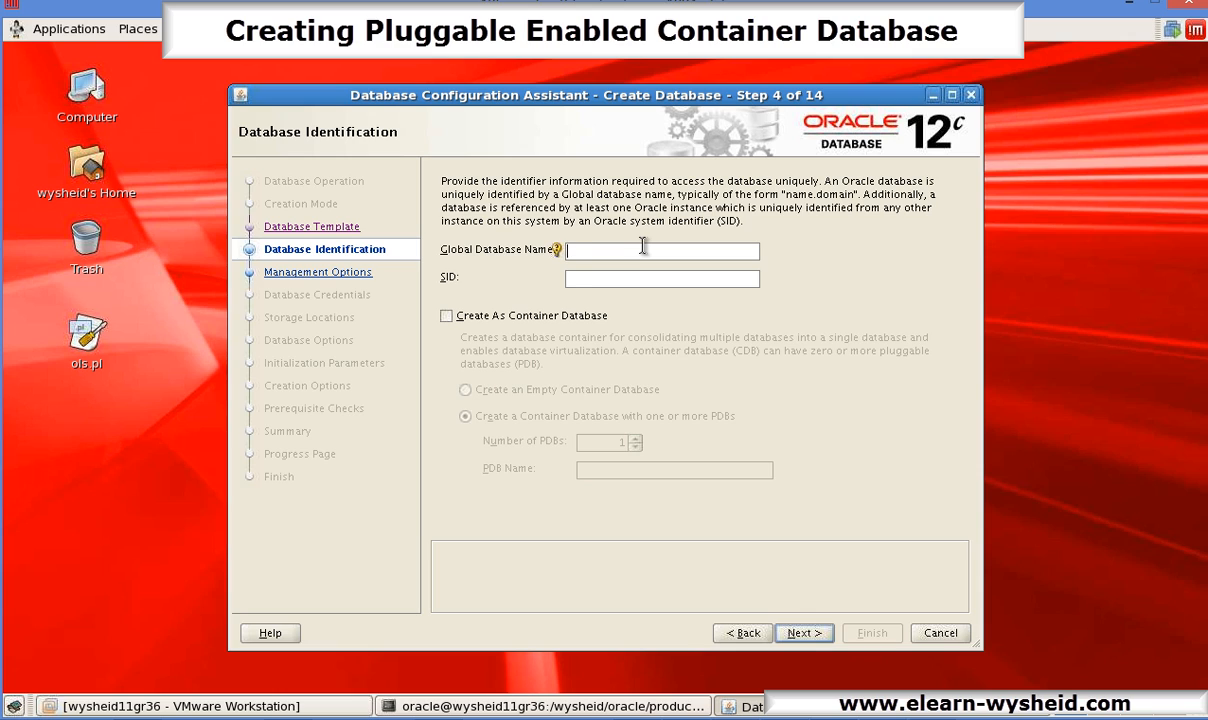
{"action": "type", "text": "newdb"}
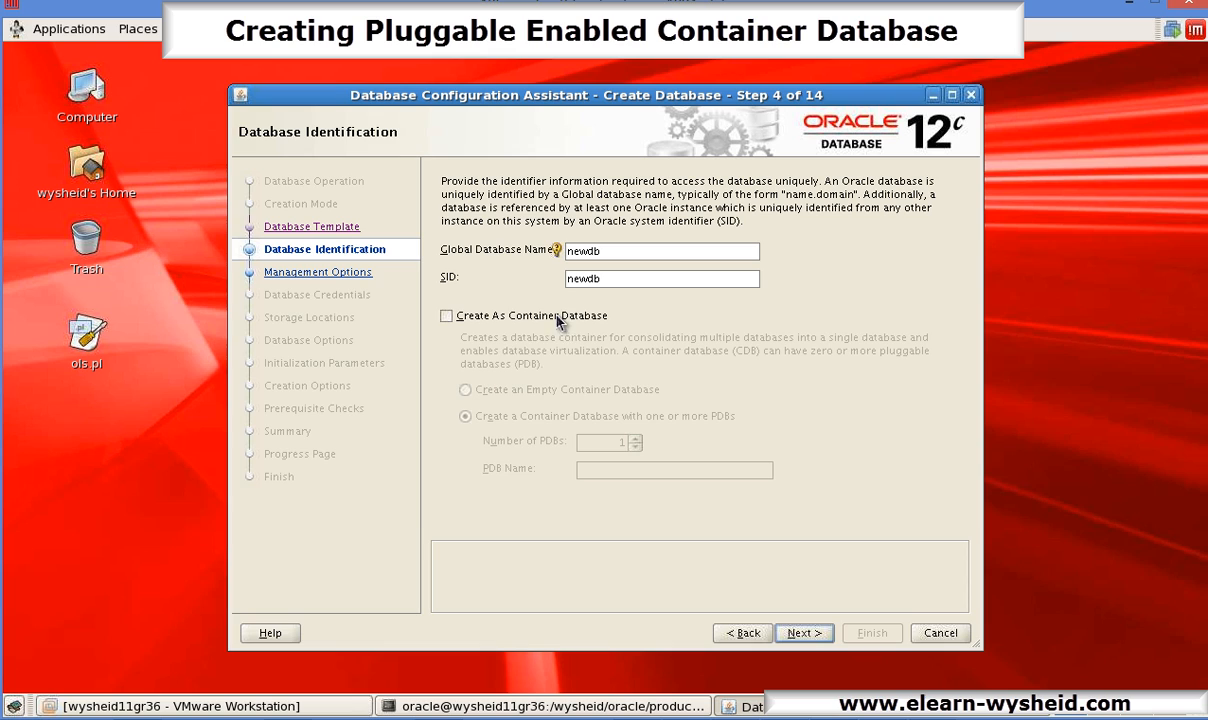
{"action": "mouse_move", "coordinate": [456, 332]}
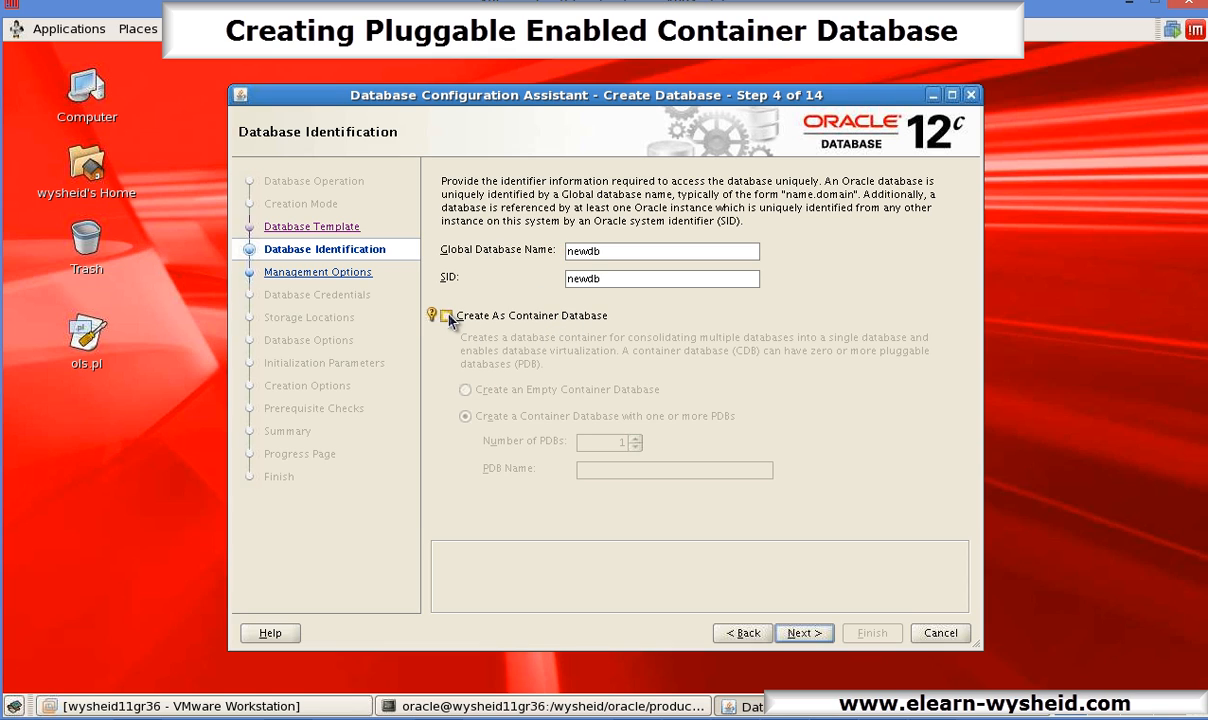
{"action": "left_click", "coordinate": [452, 316]}
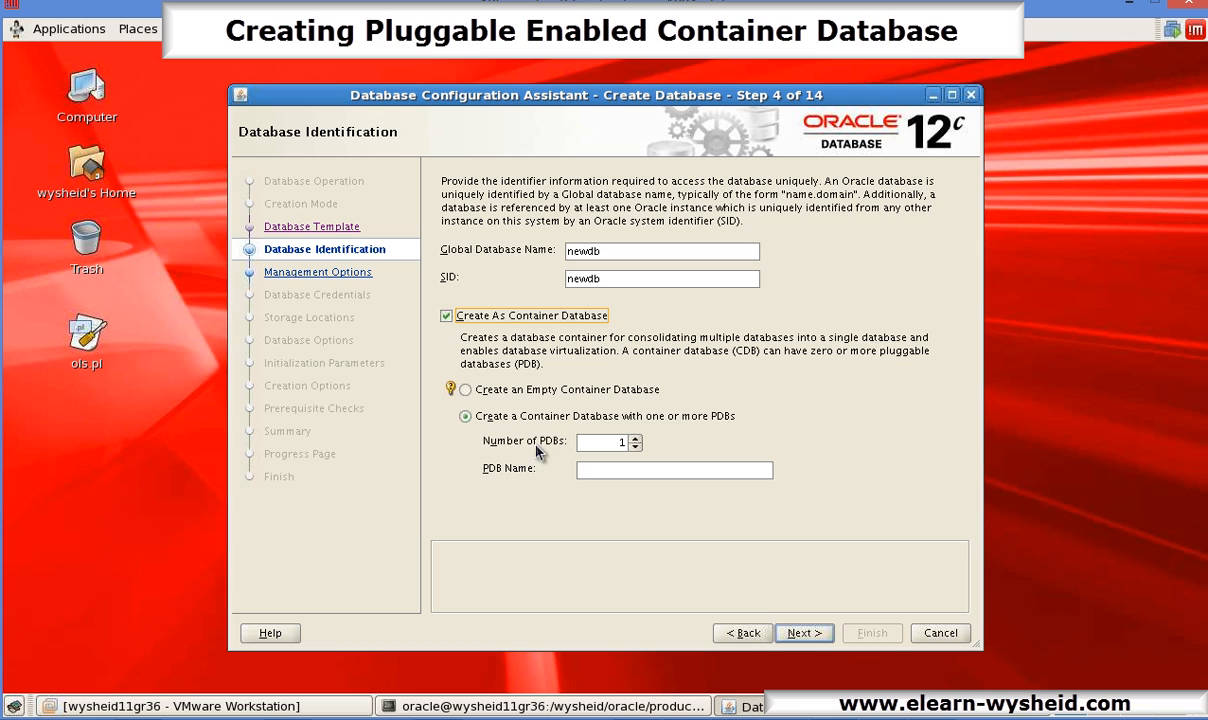
{"action": "mouse_move", "coordinate": [552, 432]}
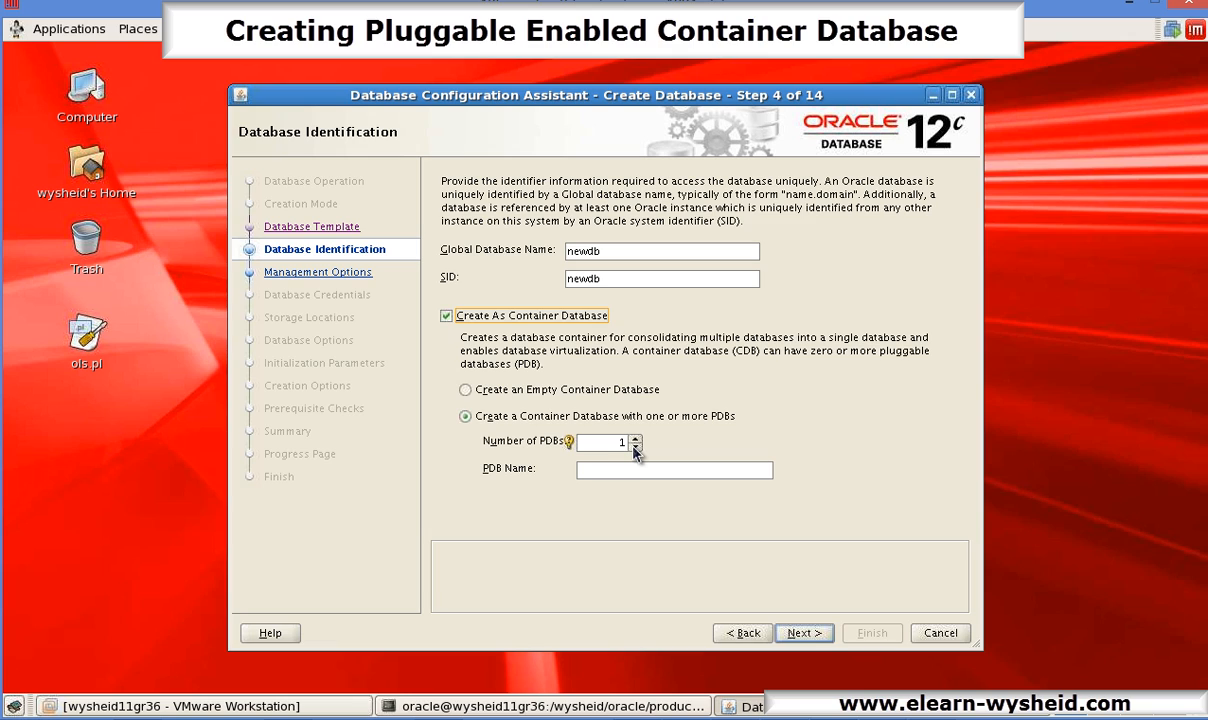
{"action": "left_click", "coordinate": [674, 470]}
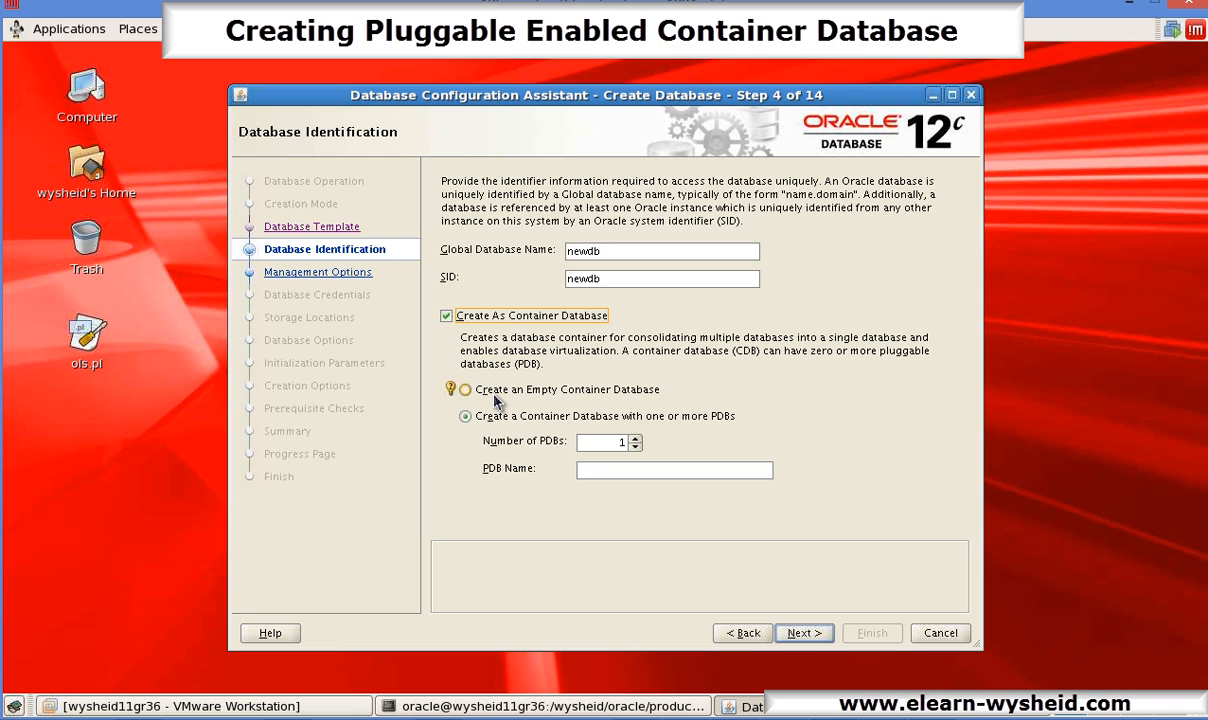
{"action": "left_click", "coordinate": [462, 388]}
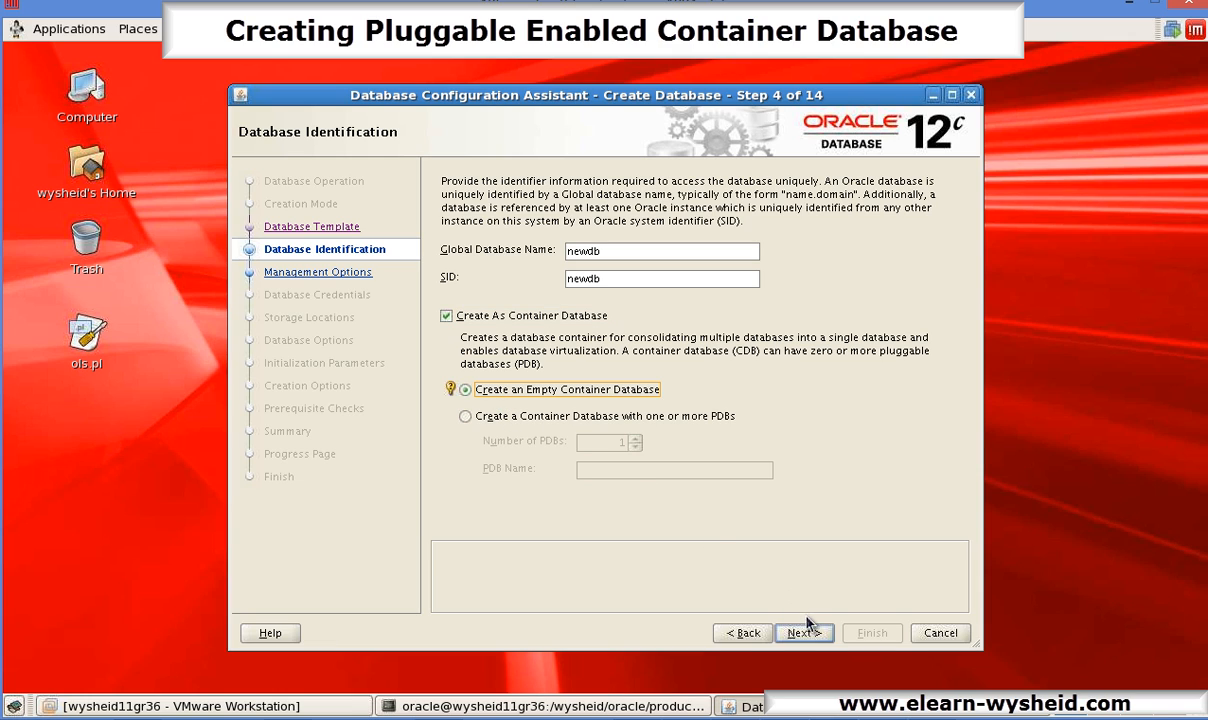
{"action": "left_click", "coordinate": [804, 632]}
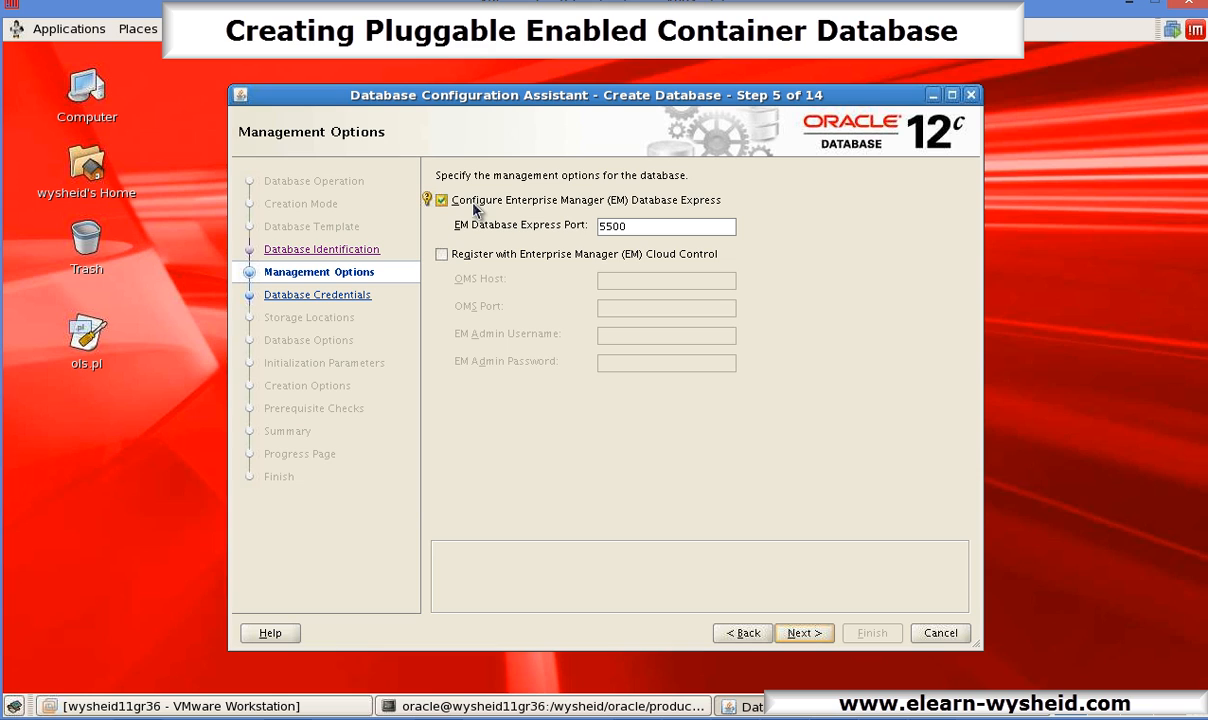
Step: Turn off EM Database Express and use one shared administrative password, reaching Network Configuration
{"action": "left_click", "coordinate": [440, 200]}
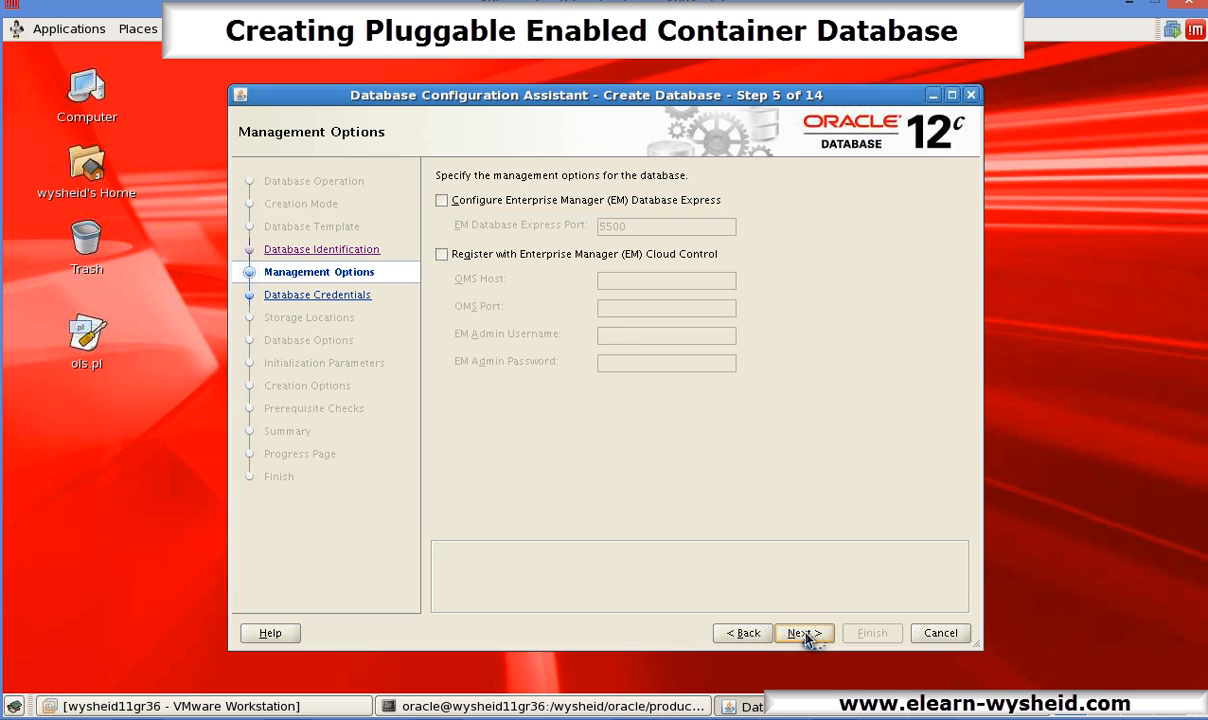
{"action": "left_click", "coordinate": [804, 632]}
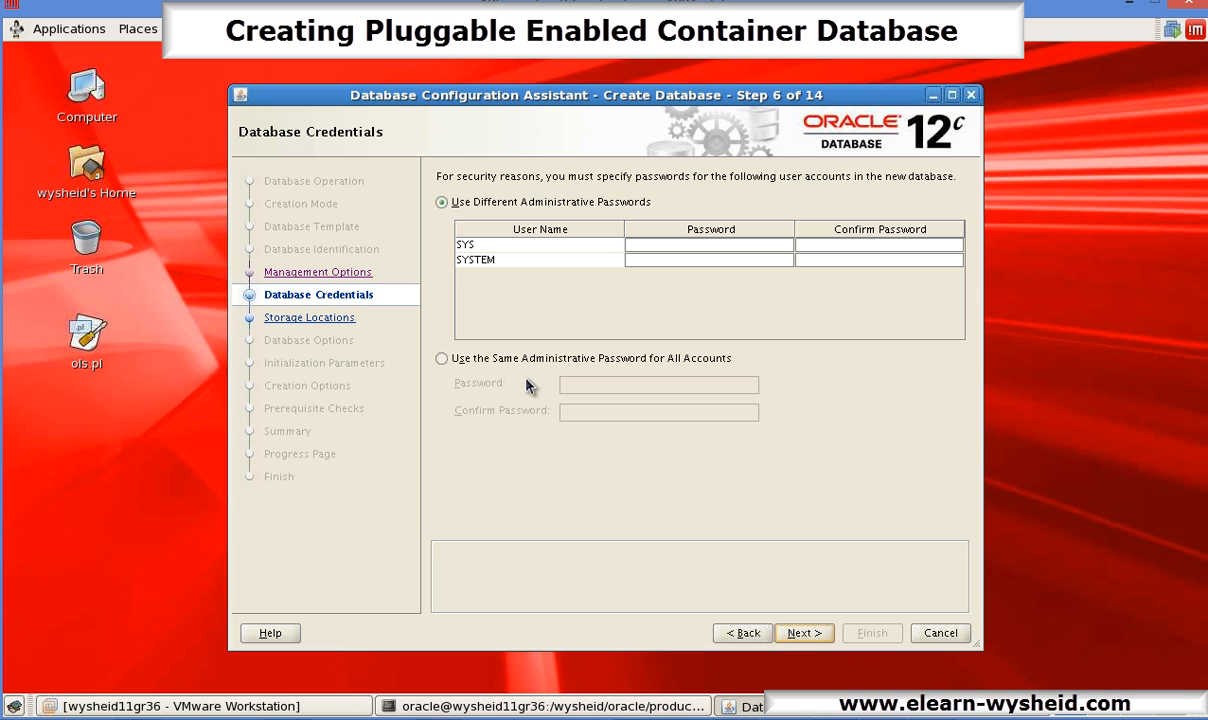
{"action": "left_click", "coordinate": [442, 358]}
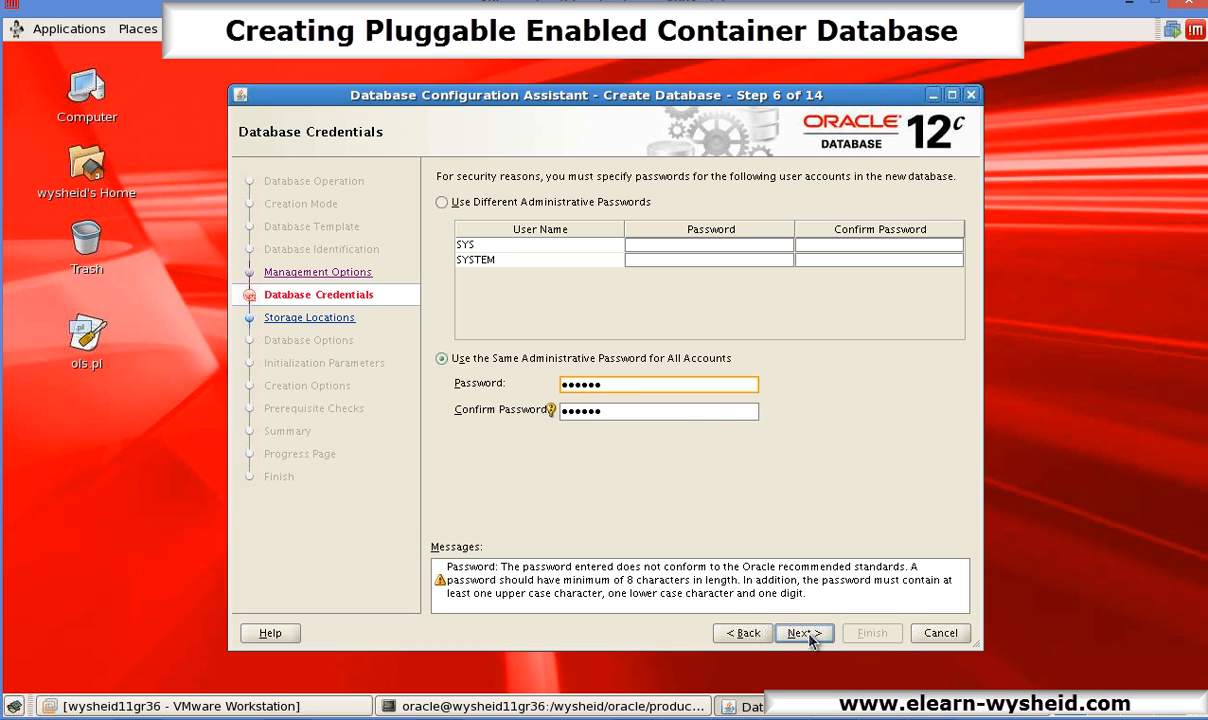
{"action": "left_click", "coordinate": [796, 632]}
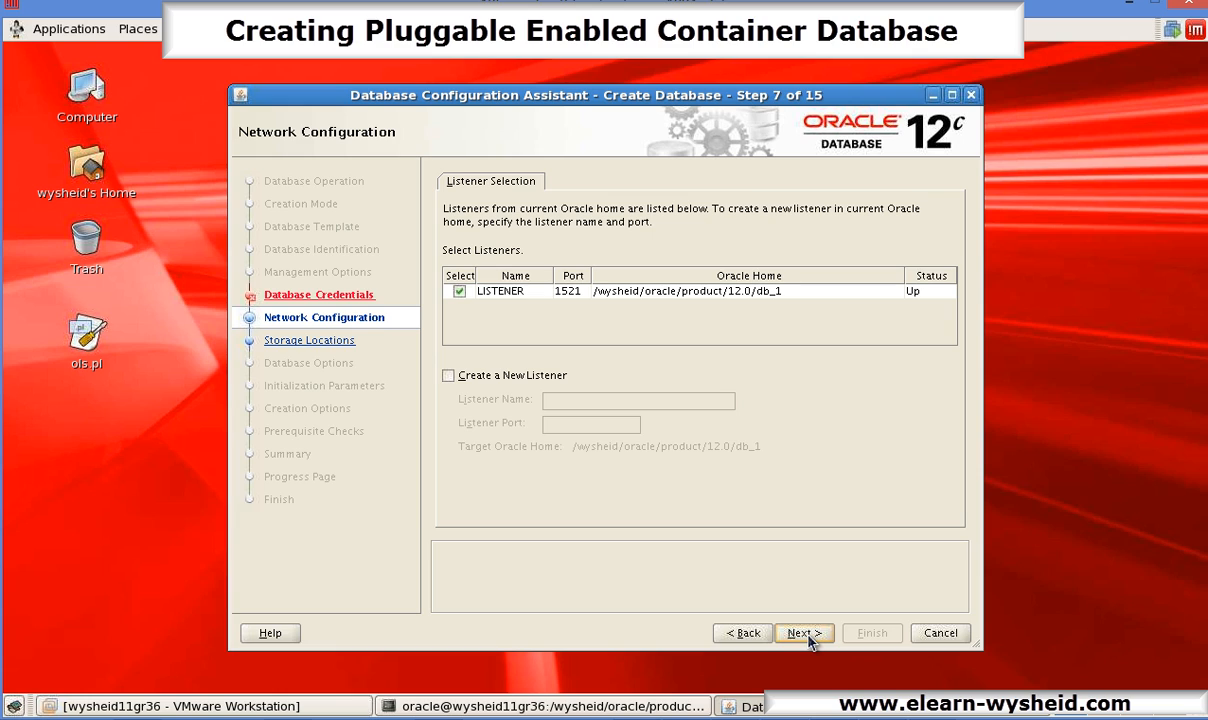
{"action": "mouse_move", "coordinate": [788, 452]}
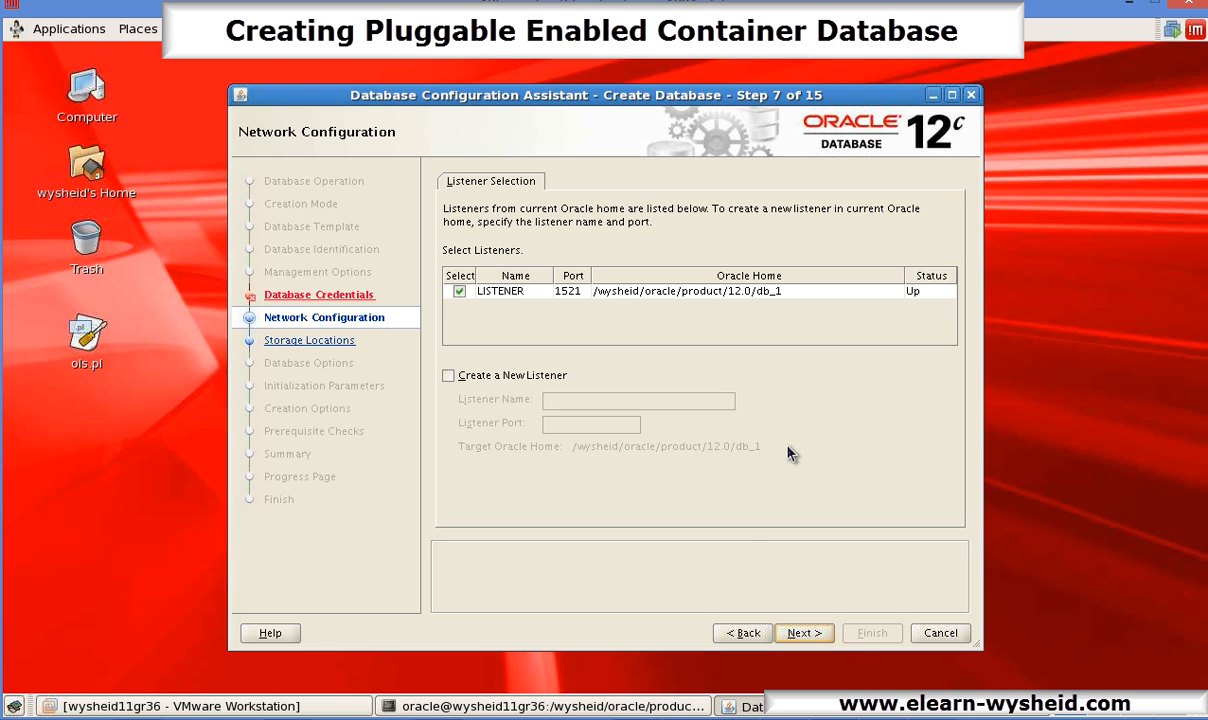
{"action": "mouse_move", "coordinate": [732, 340]}
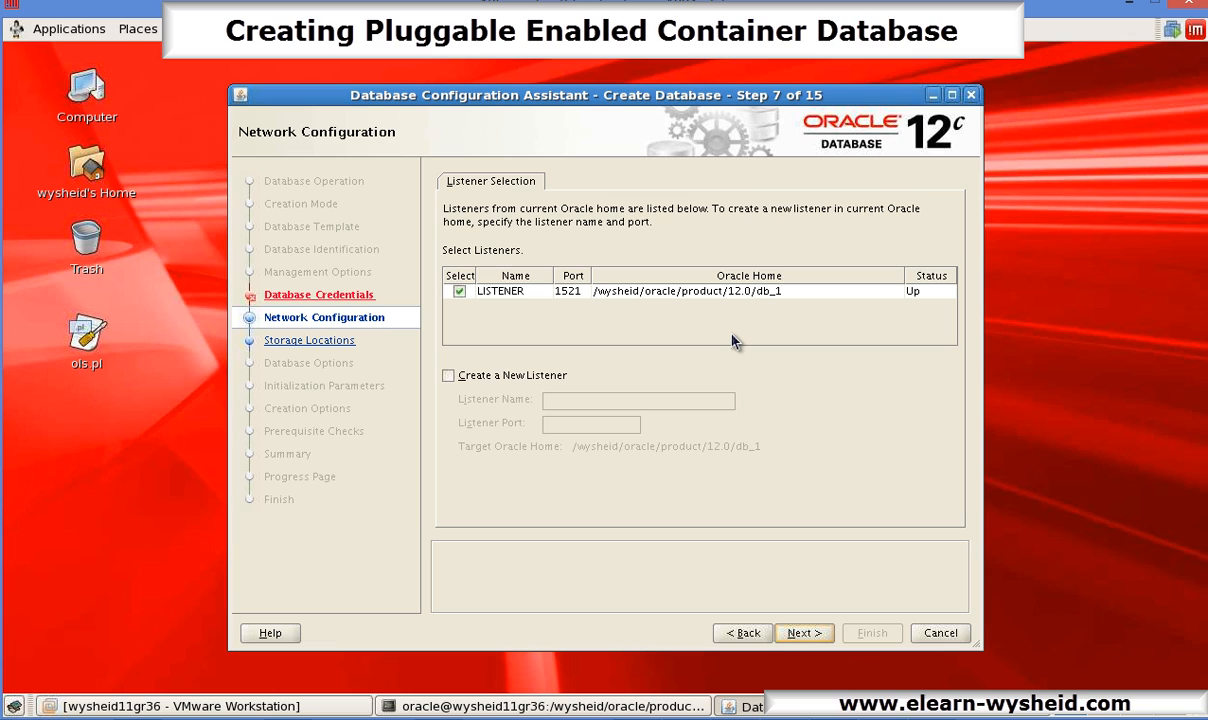
{"action": "mouse_move", "coordinate": [856, 624]}
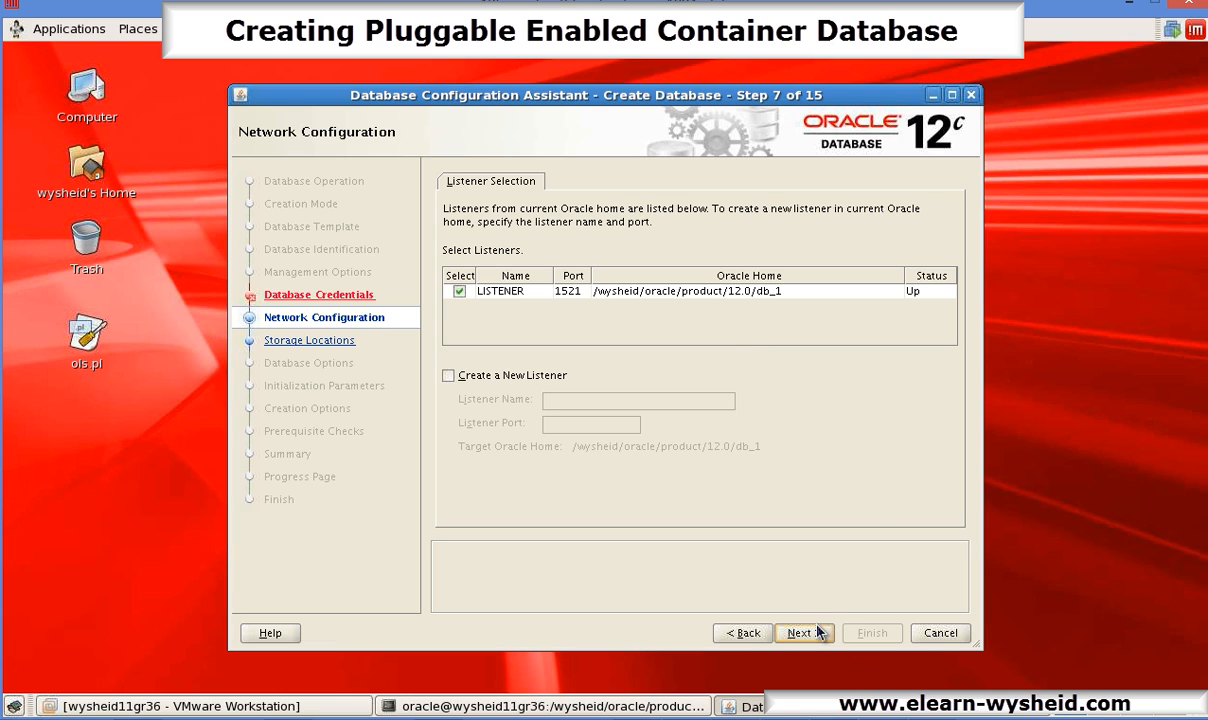
Step: Enable archiving in Storage Locations and keep Database Vault and Label Security off
{"action": "left_click", "coordinate": [804, 632]}
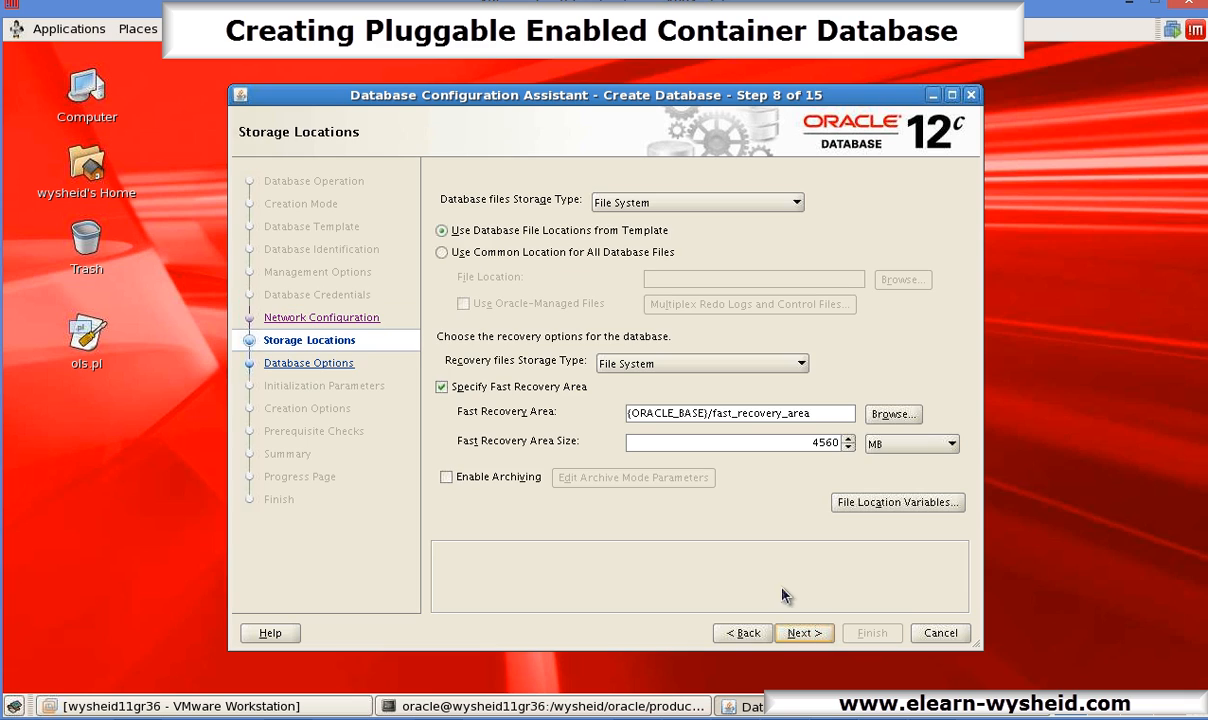
{"action": "mouse_move", "coordinate": [548, 420]}
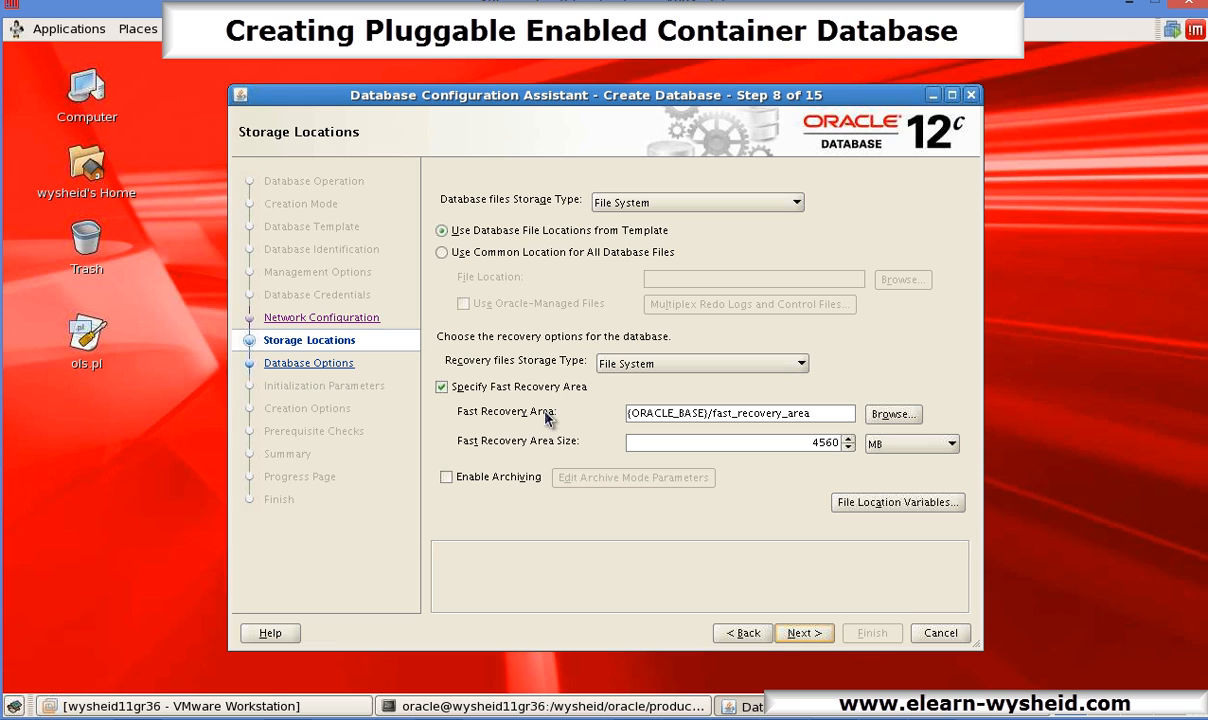
{"action": "left_click", "coordinate": [444, 476]}
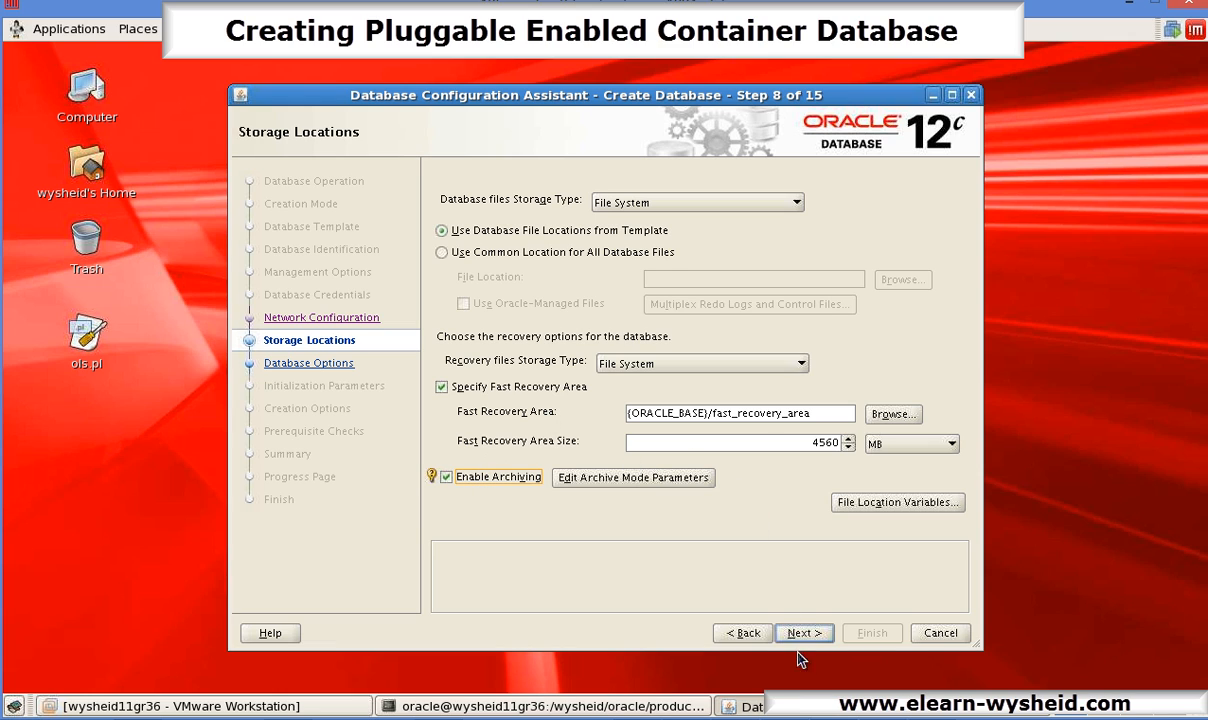
{"action": "left_click", "coordinate": [804, 632]}
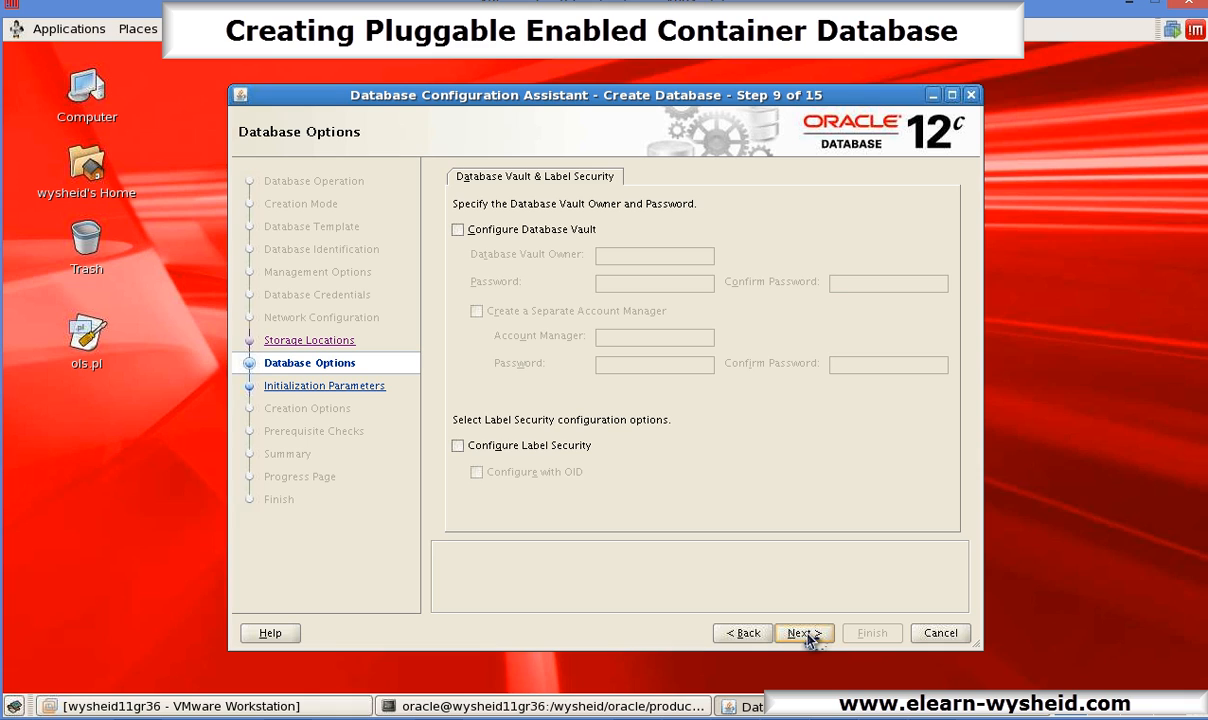
{"action": "mouse_move", "coordinate": [808, 640]}
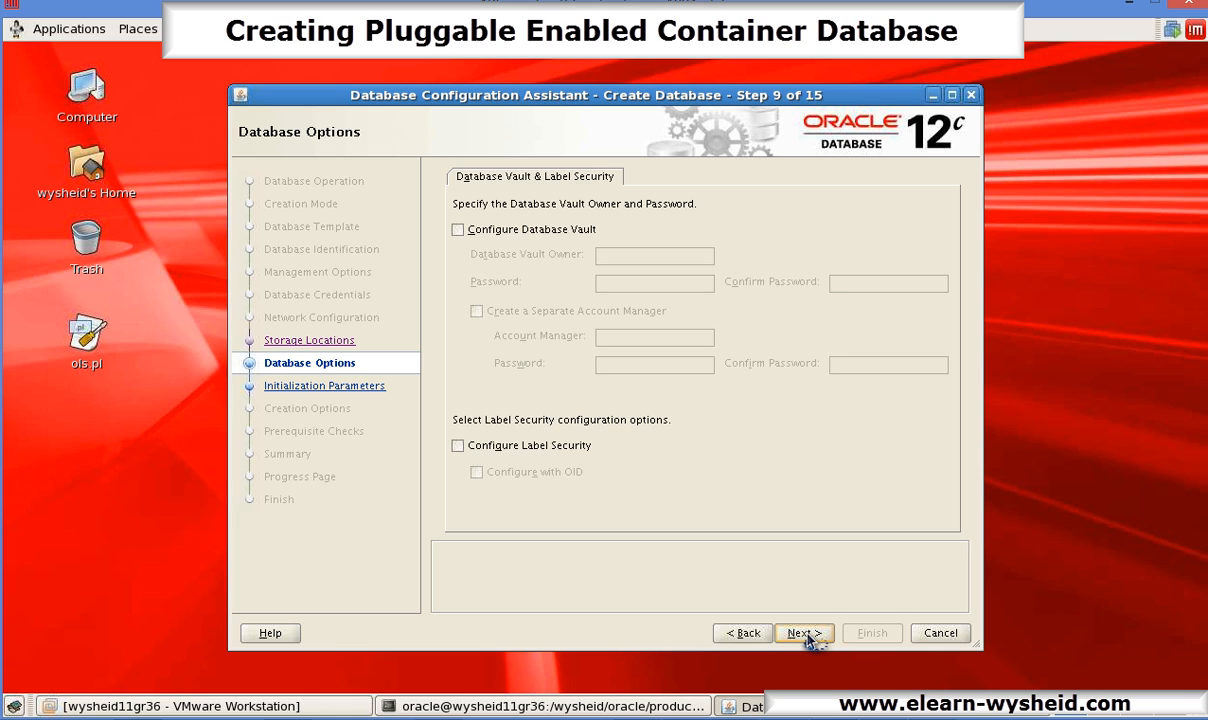
{"action": "mouse_move", "coordinate": [808, 640]}
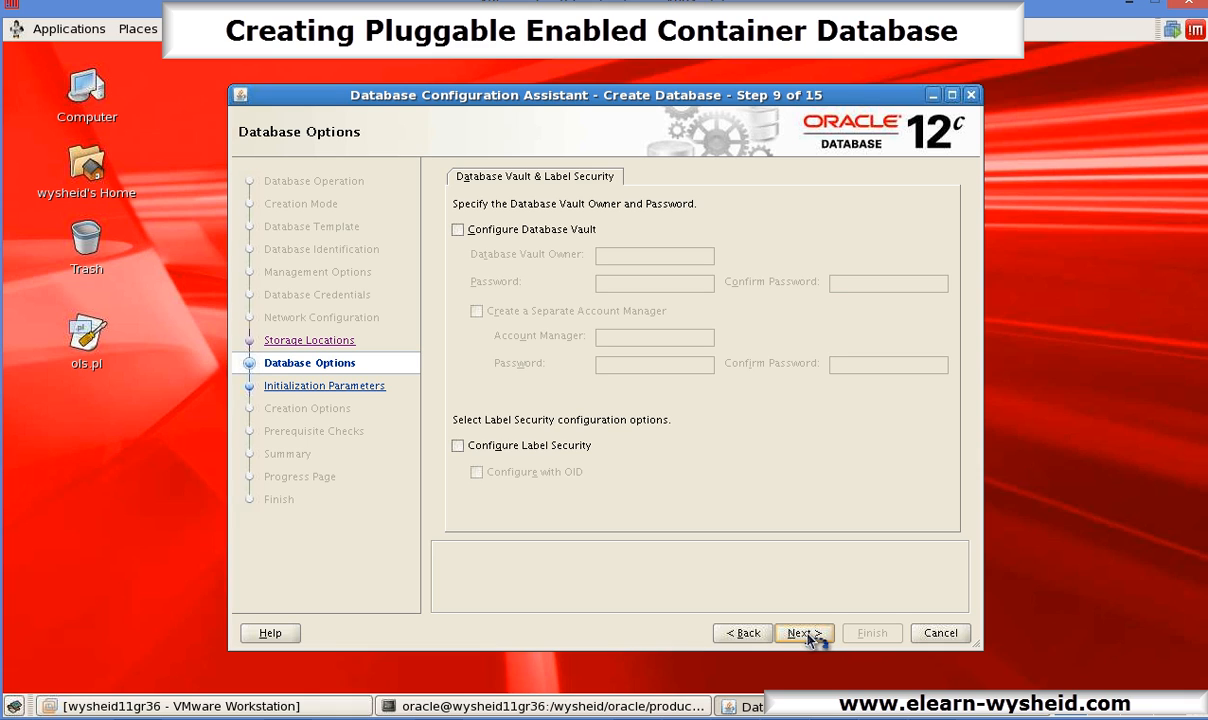
{"action": "left_click", "coordinate": [804, 632]}
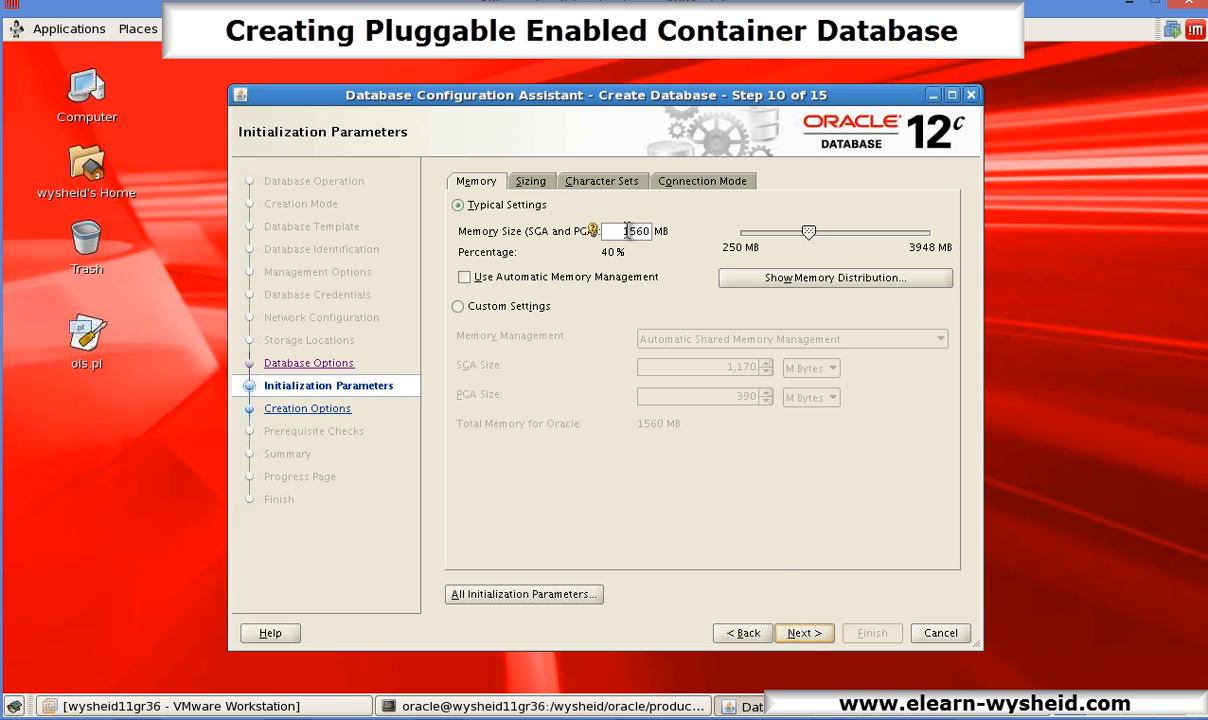
Step: Set the database Memory Size to 800 MB and reach Creation Options
{"action": "type", "text": "1"}
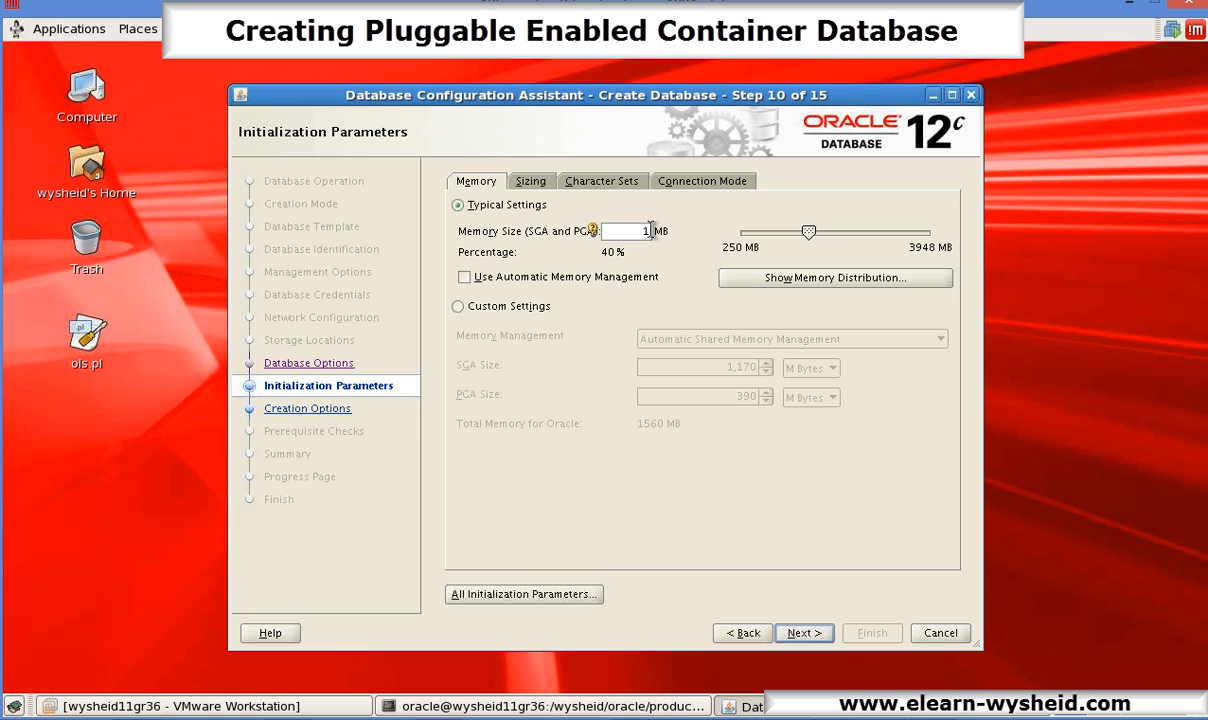
{"action": "type", "text": "800"}
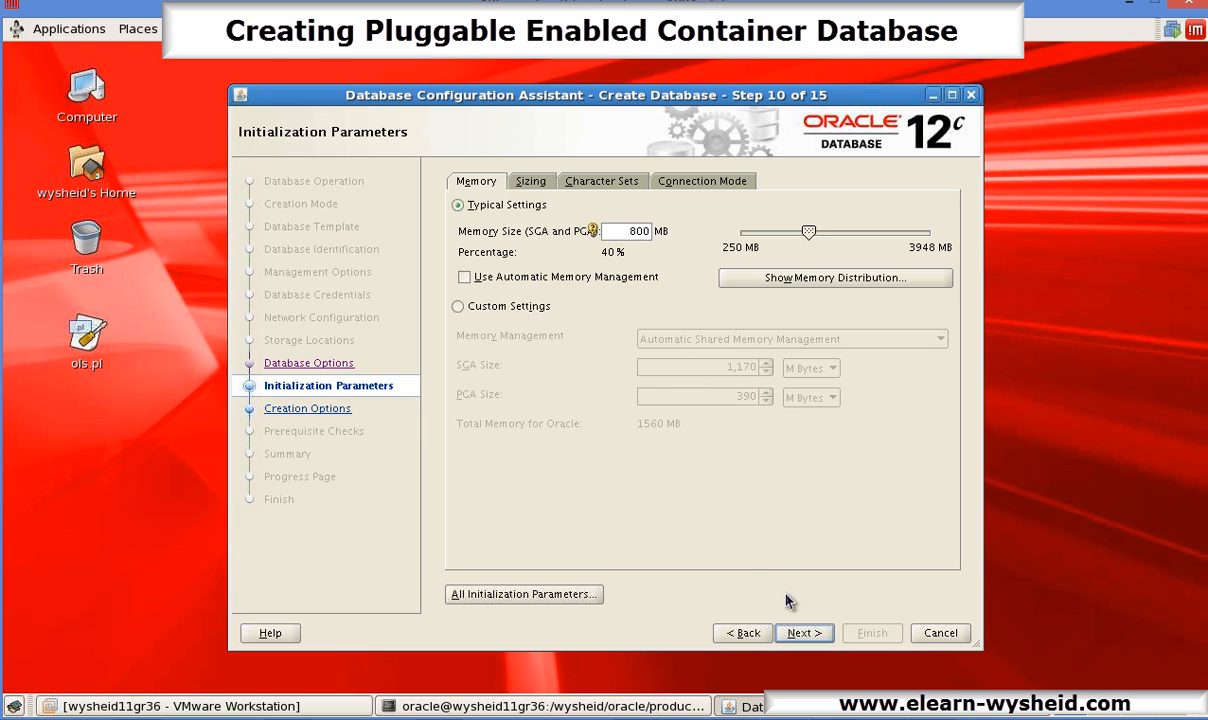
{"action": "left_click", "coordinate": [804, 632]}
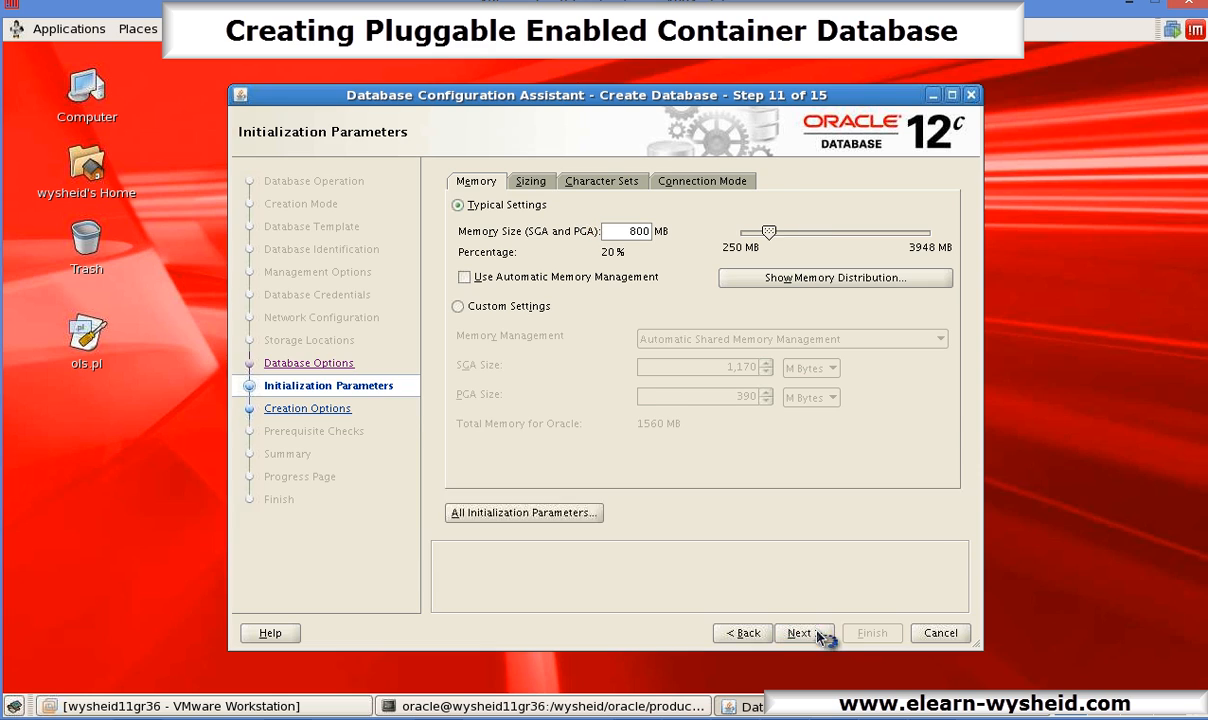
{"action": "left_click", "coordinate": [804, 632]}
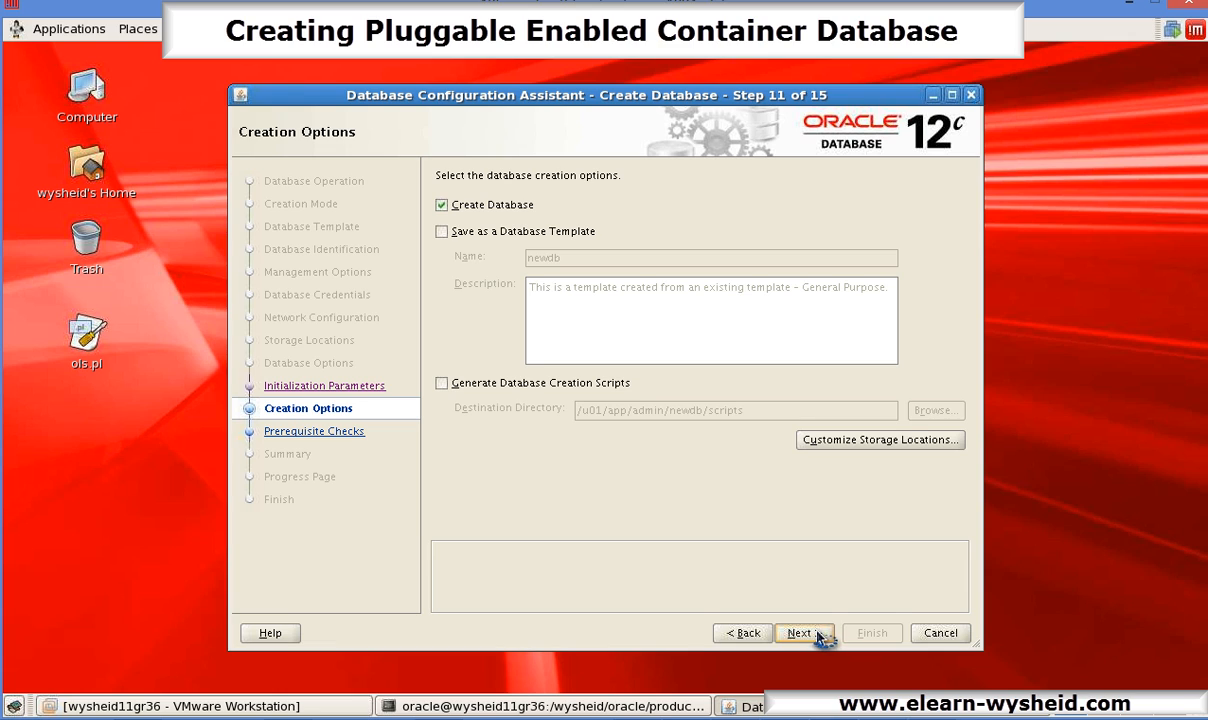
{"action": "mouse_move", "coordinate": [816, 632]}
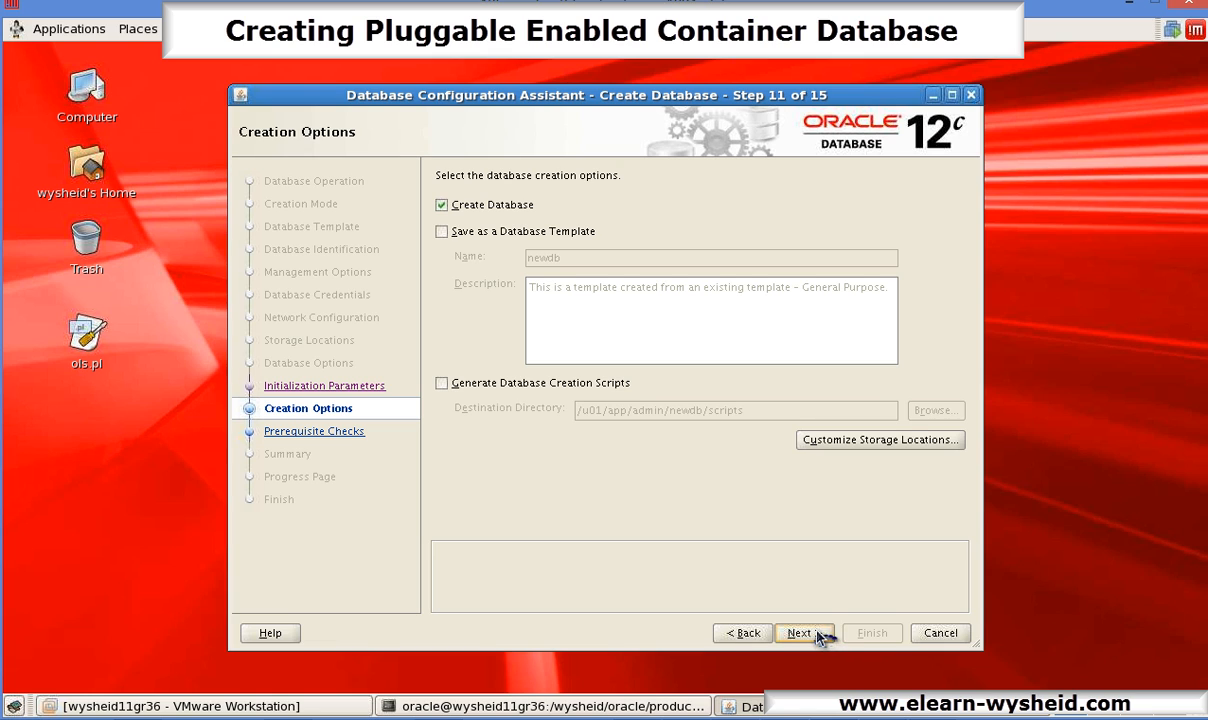
Step: Review the configuration summary and finish to start creating the newdb database
{"action": "left_click", "coordinate": [802, 632]}
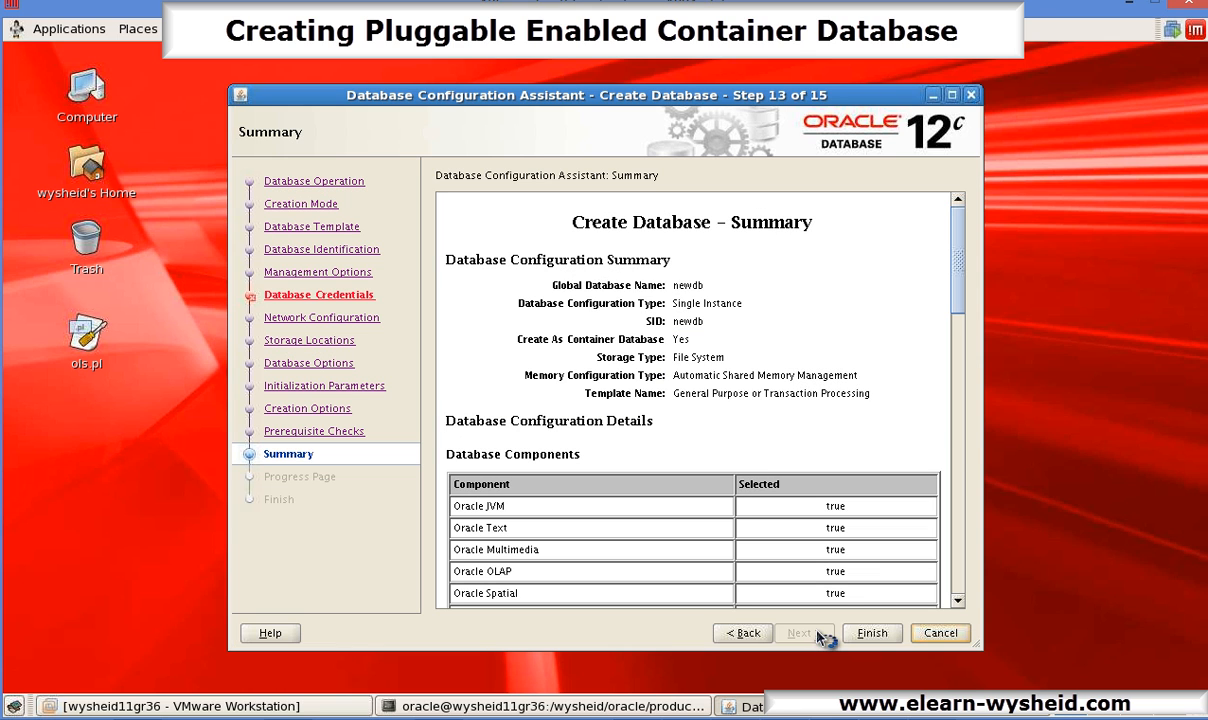
{"action": "mouse_move", "coordinate": [932, 338]}
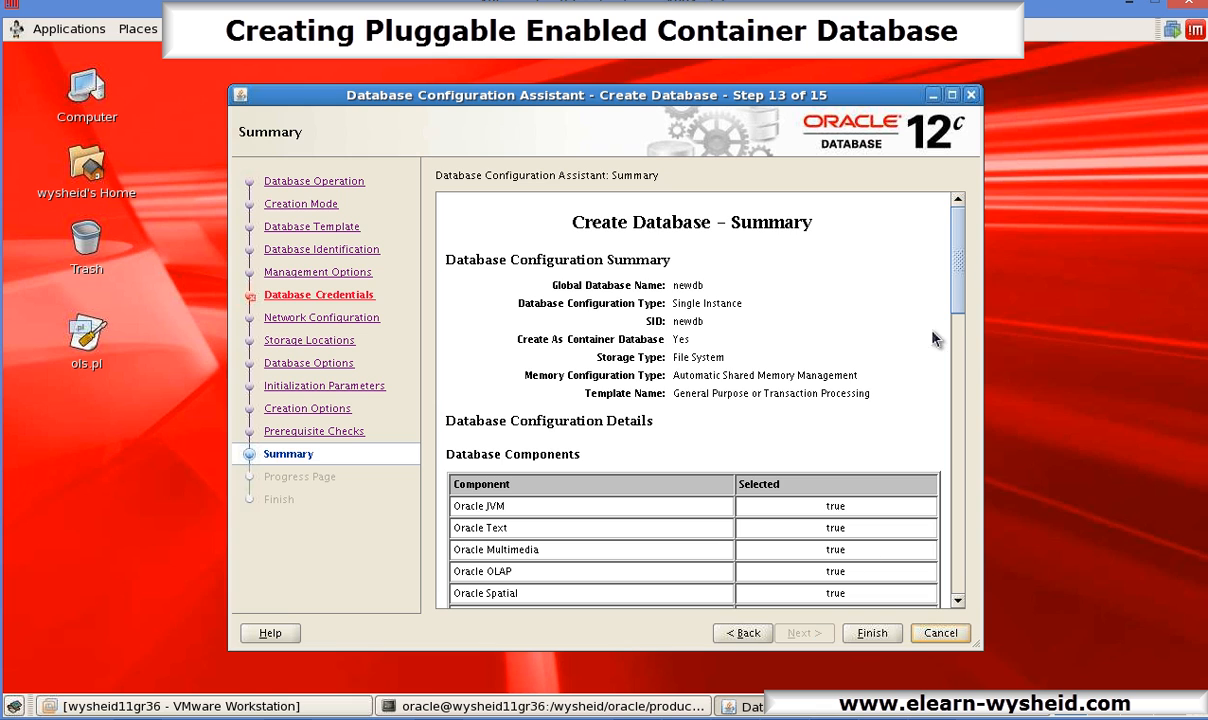
{"action": "scroll", "scroll_direction": "down", "scroll_amount": 3}
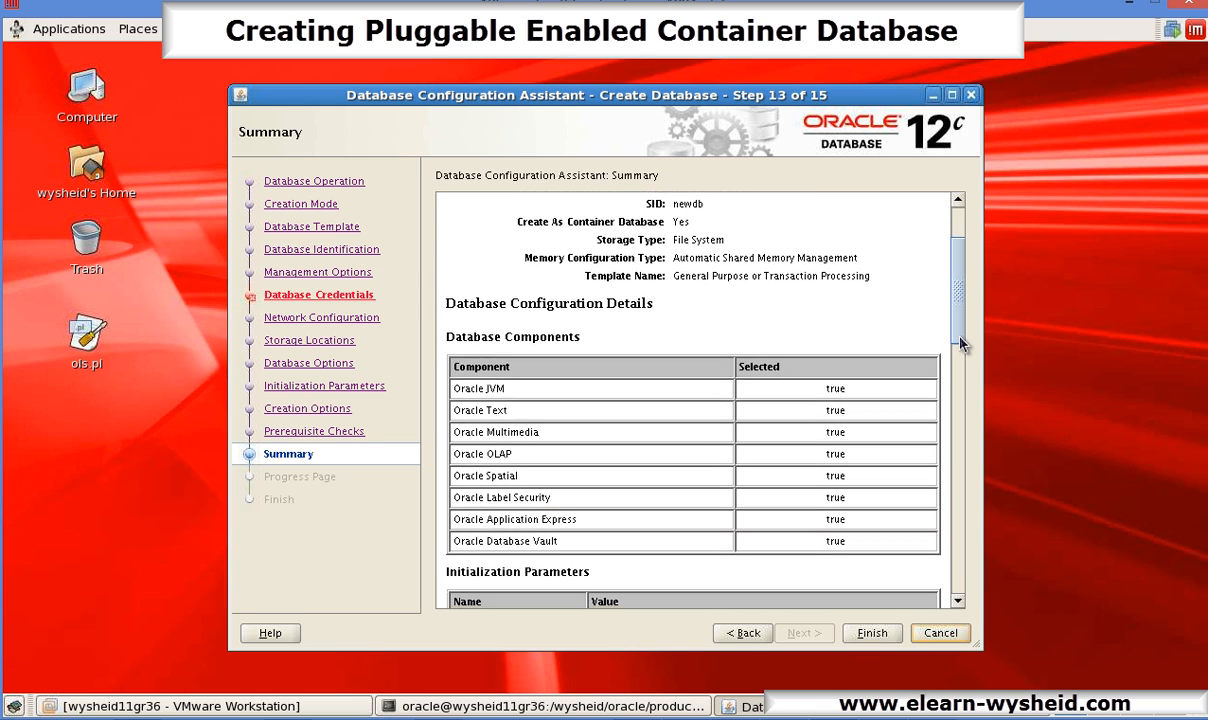
{"action": "scroll", "scroll_direction": "down", "scroll_amount": 3}
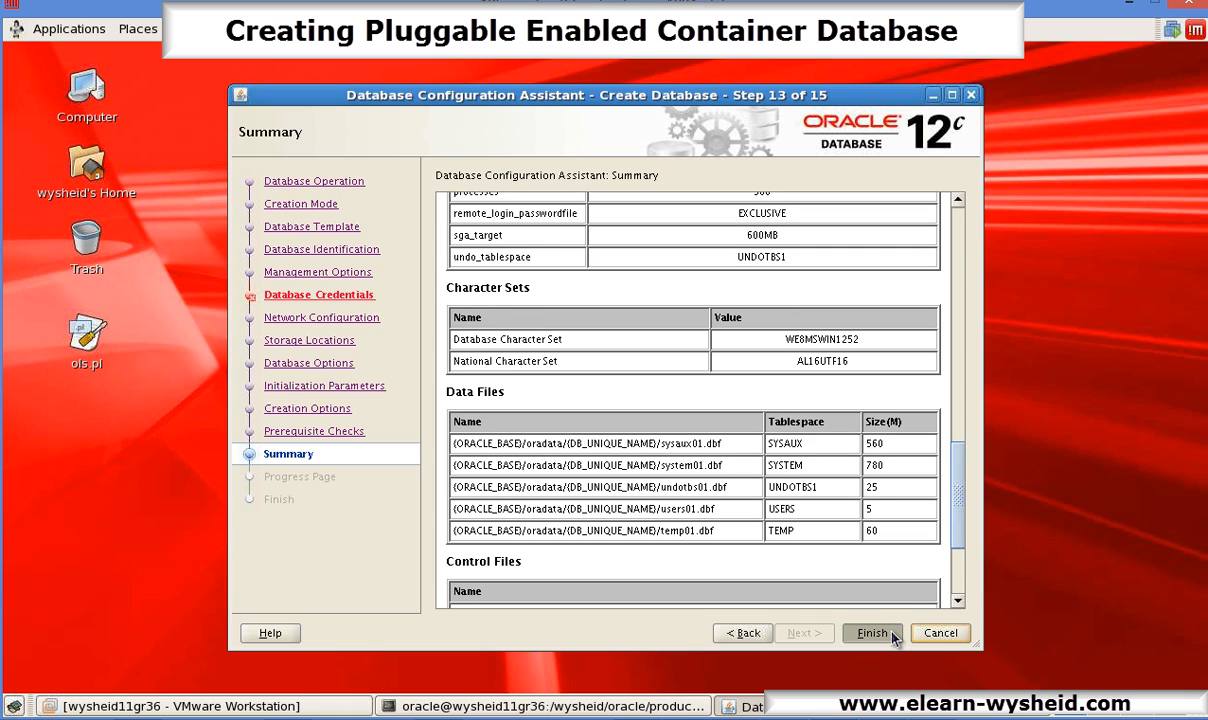
{"action": "left_click", "coordinate": [872, 632]}
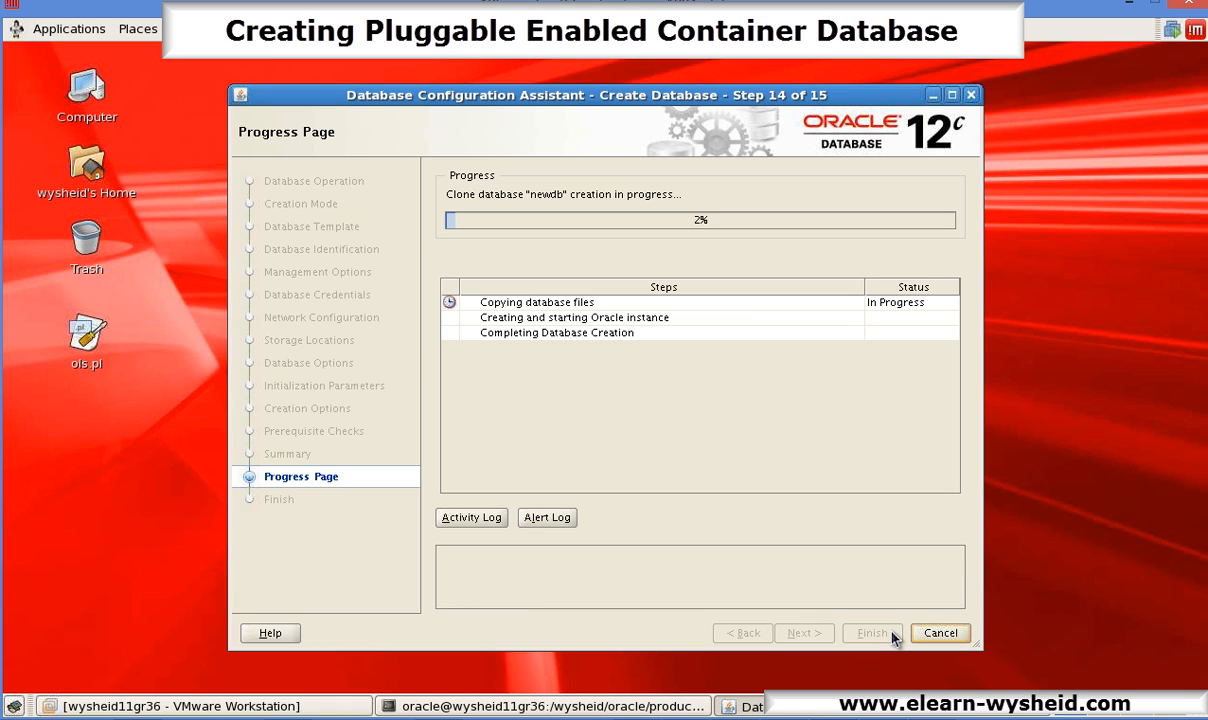